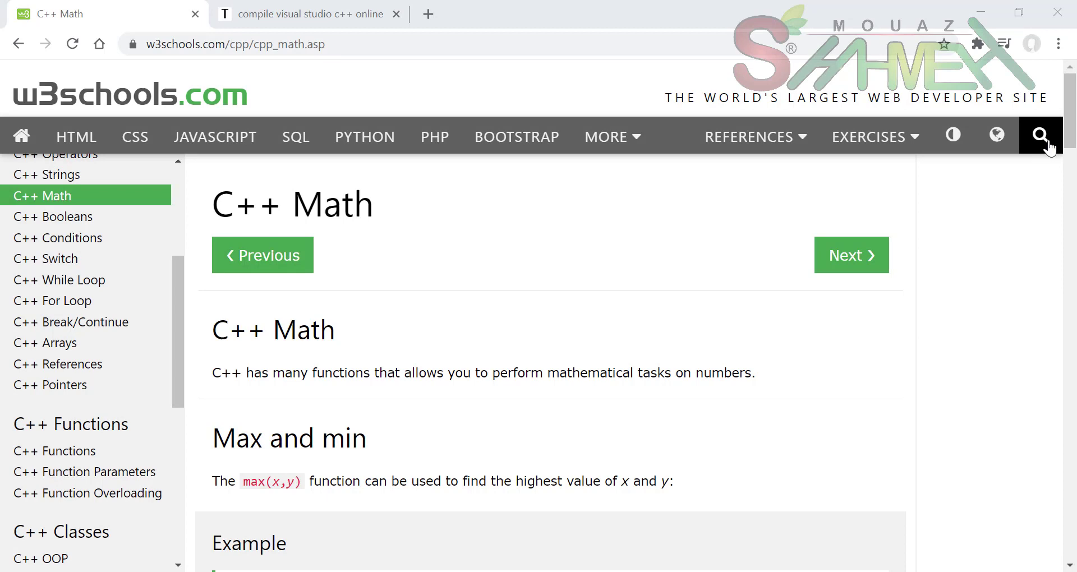
{"action": "mouse_move", "coordinate": [976, 304]}
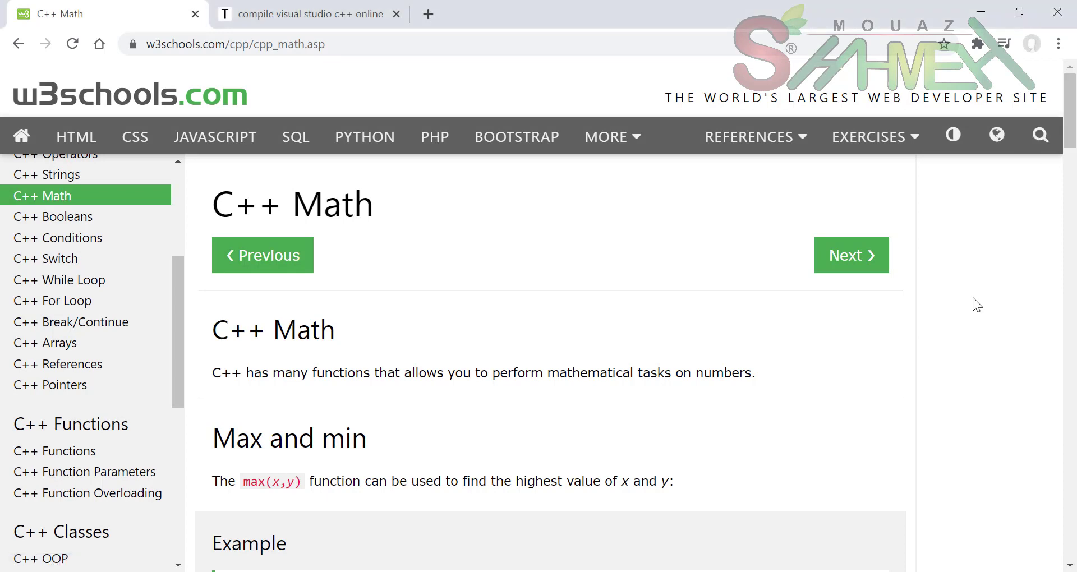
{"action": "mouse_move", "coordinate": [1069, 127]}
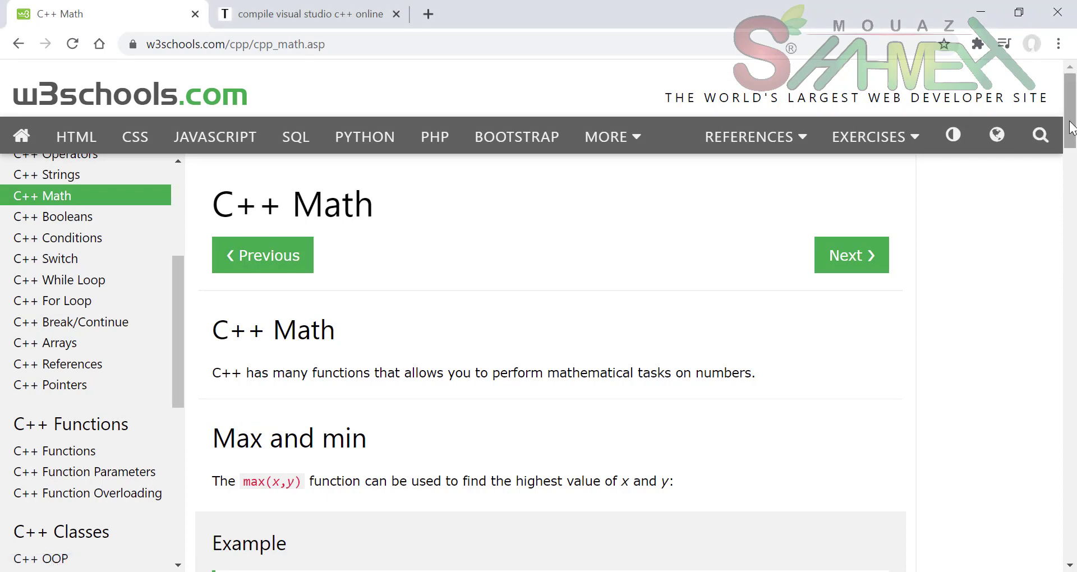
- Scroll the C++ Math page down to the Max and min example with max(5, 10)
{"action": "scroll", "scroll_direction": "down", "scroll_amount": 3}
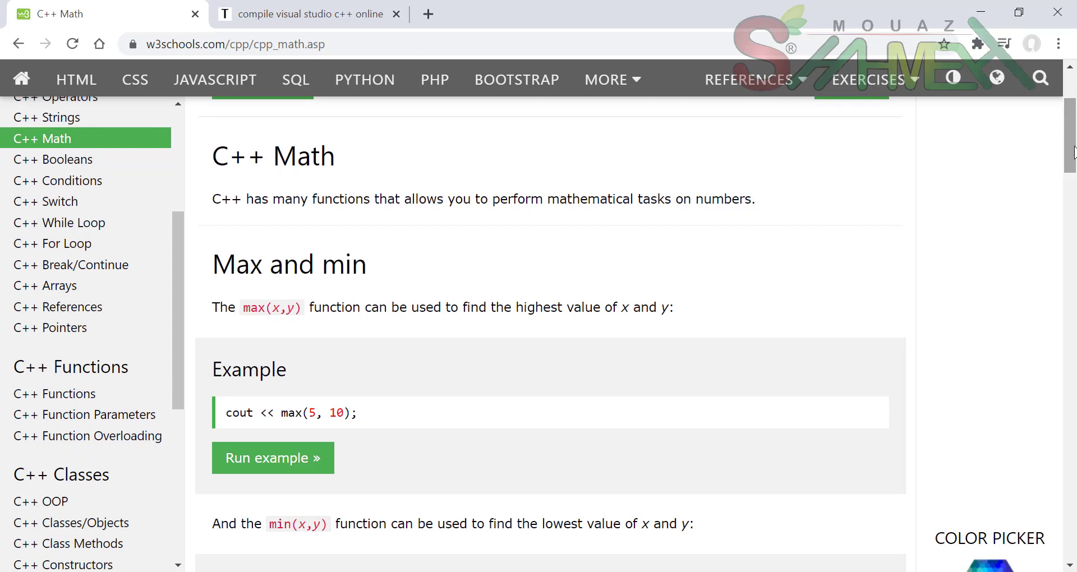
{"action": "mouse_move", "coordinate": [1044, 187]}
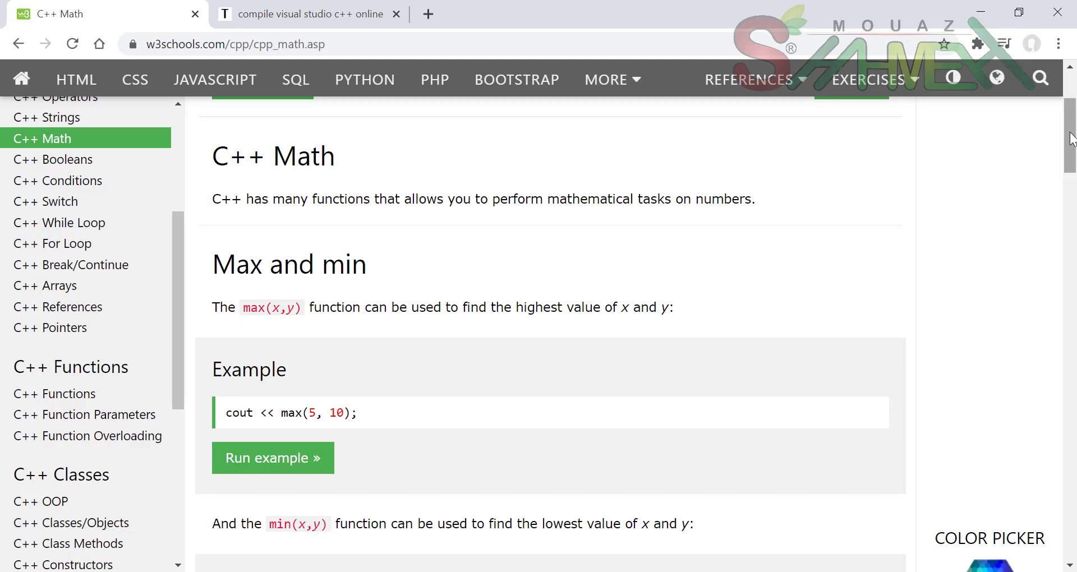
{"action": "scroll", "scroll_direction": "down", "scroll_amount": 3}
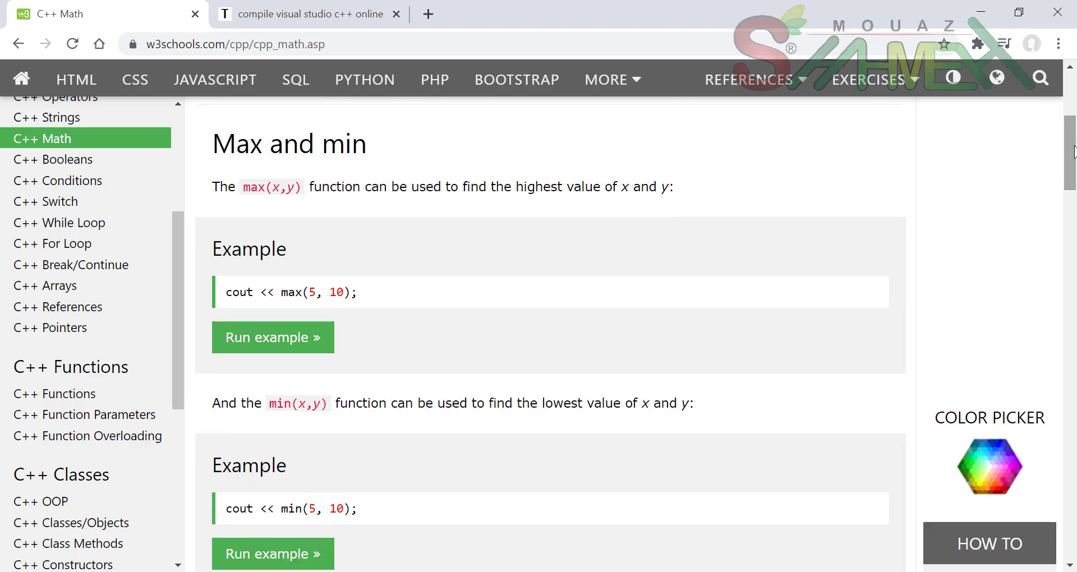
{"action": "mouse_move", "coordinate": [349, 284]}
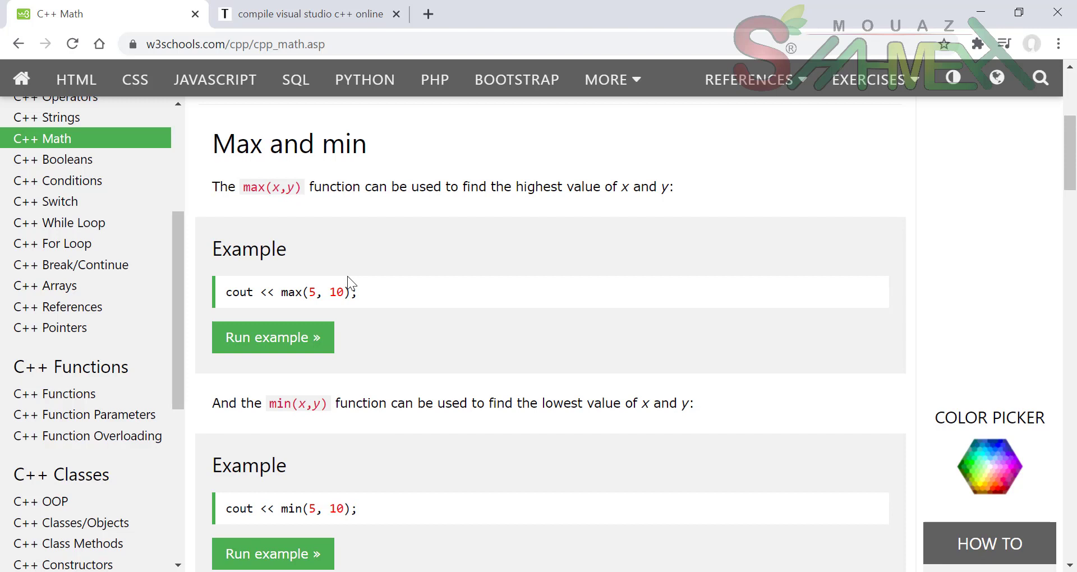
{"action": "mouse_move", "coordinate": [272, 337]}
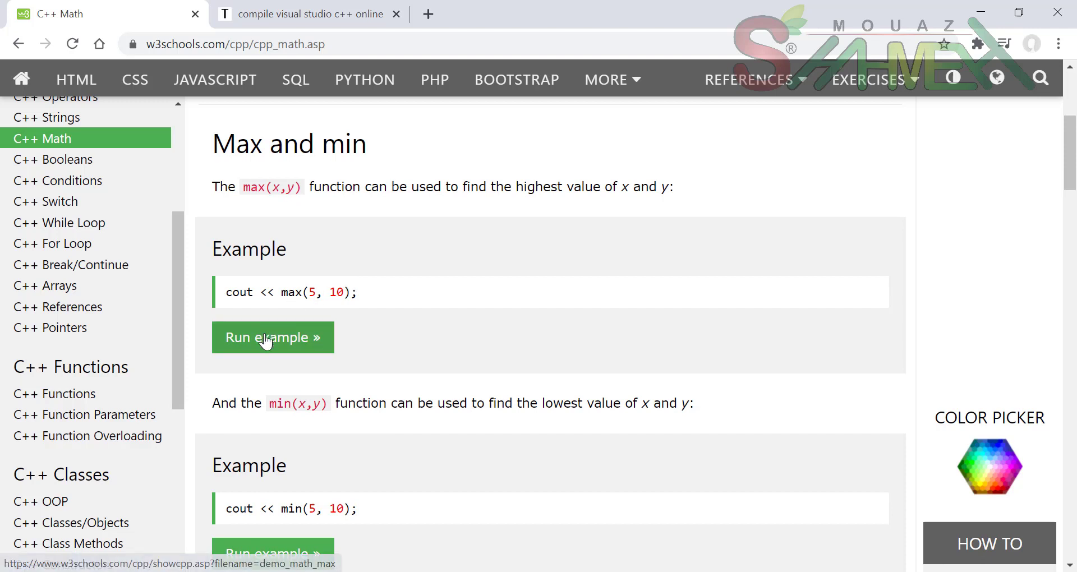
- Run the max(5, 10) example in the Tryit Editor, select all its code, and close the editor
{"action": "left_click", "coordinate": [272, 337]}
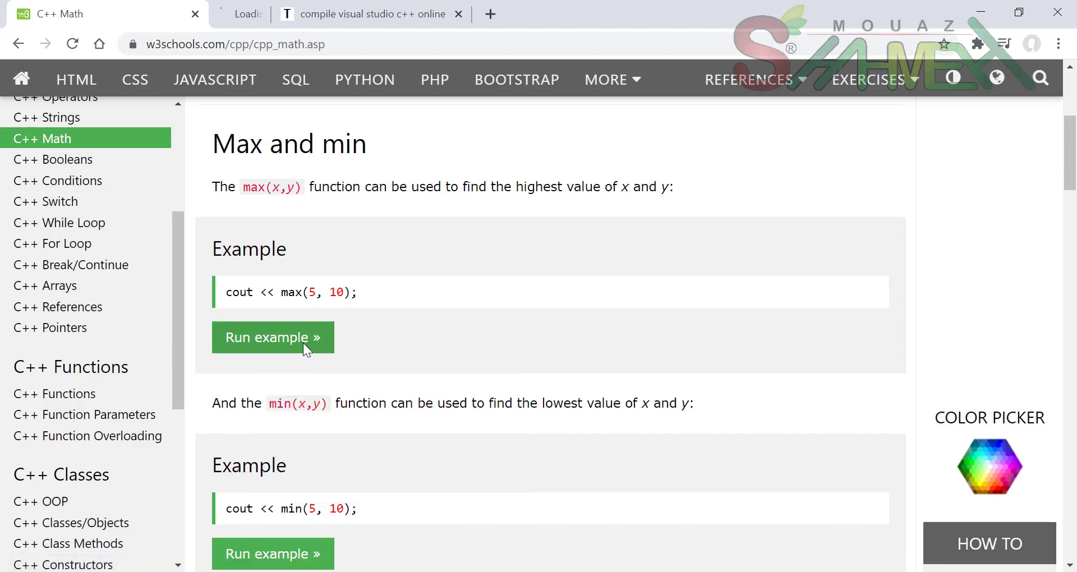
{"action": "left_click", "coordinate": [272, 337]}
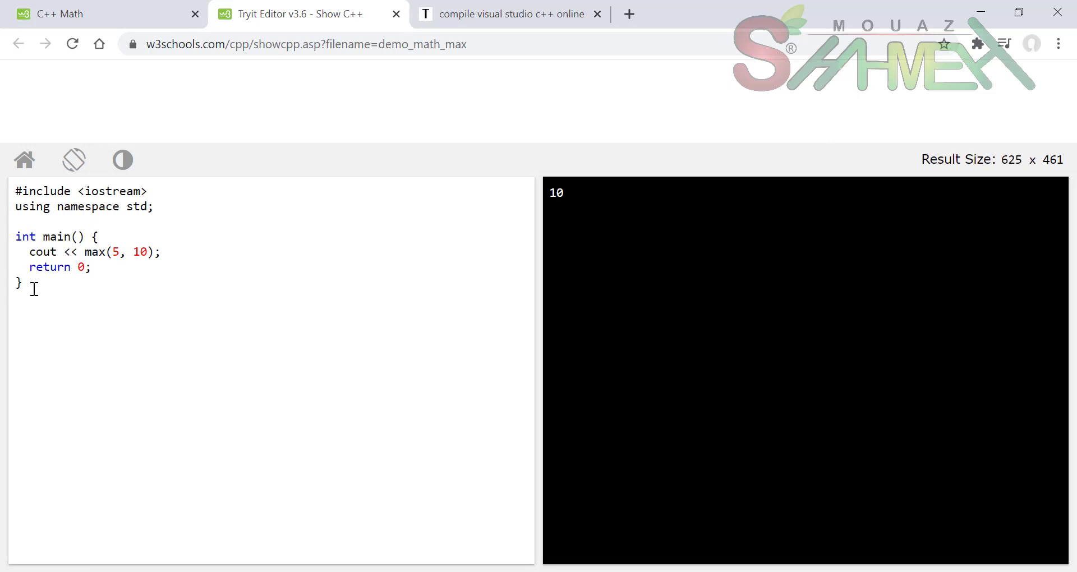
{"action": "key", "text": "ctrl+a"}
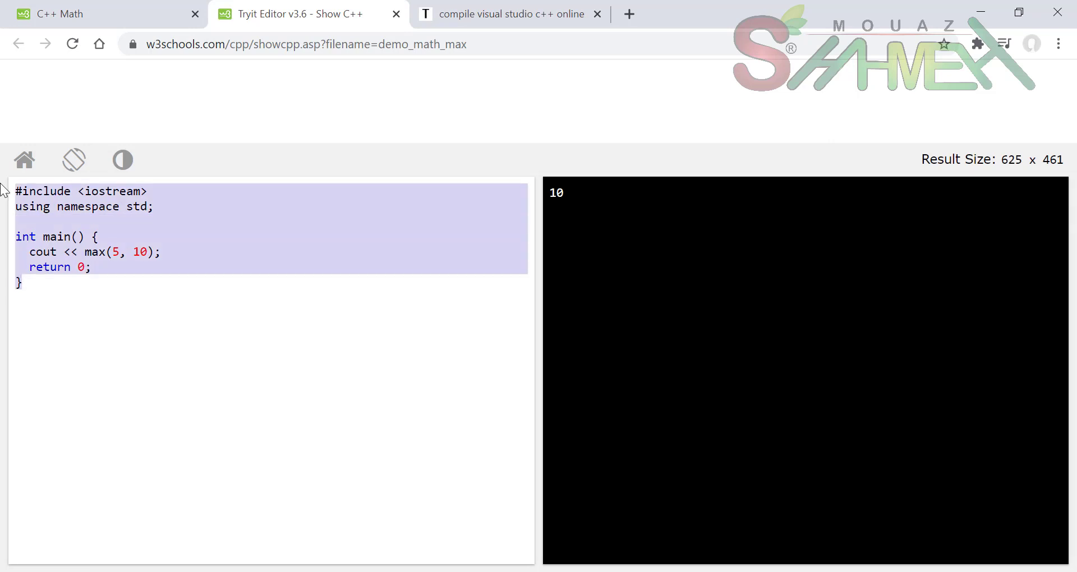
{"action": "mouse_move", "coordinate": [396, 14]}
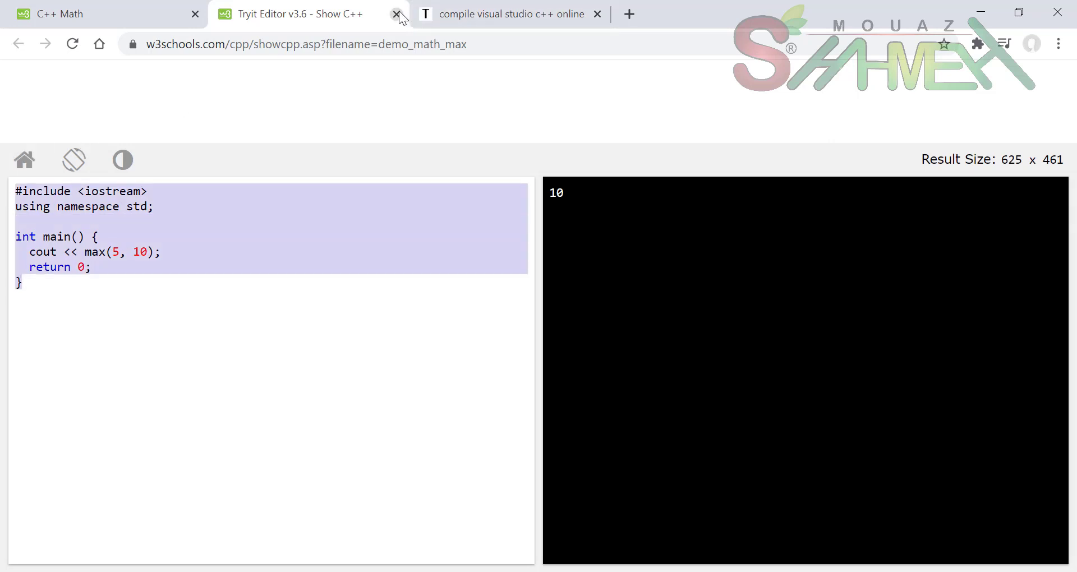
{"action": "left_click", "coordinate": [398, 13]}
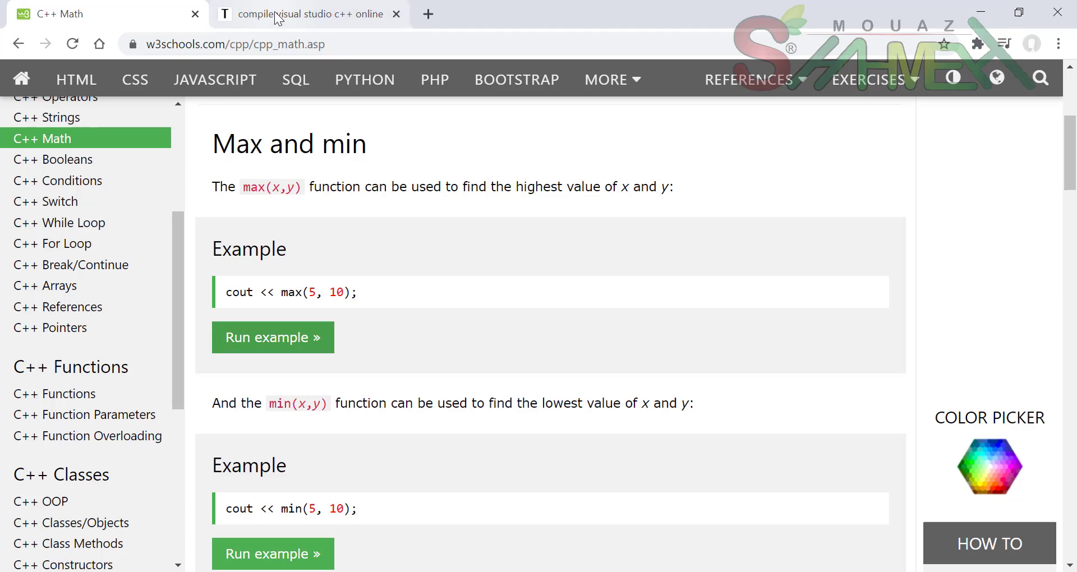
- Run the max program in rextester's Visual C++ compiler, getting error C3861 'max' identifier not found
{"action": "left_click", "coordinate": [306, 14]}
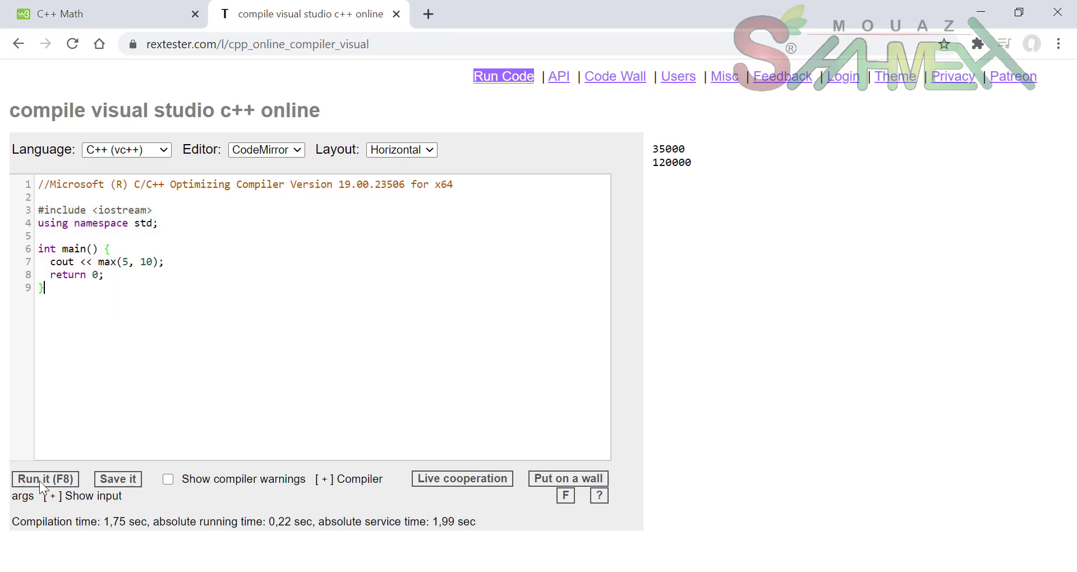
{"action": "left_click", "coordinate": [45, 478]}
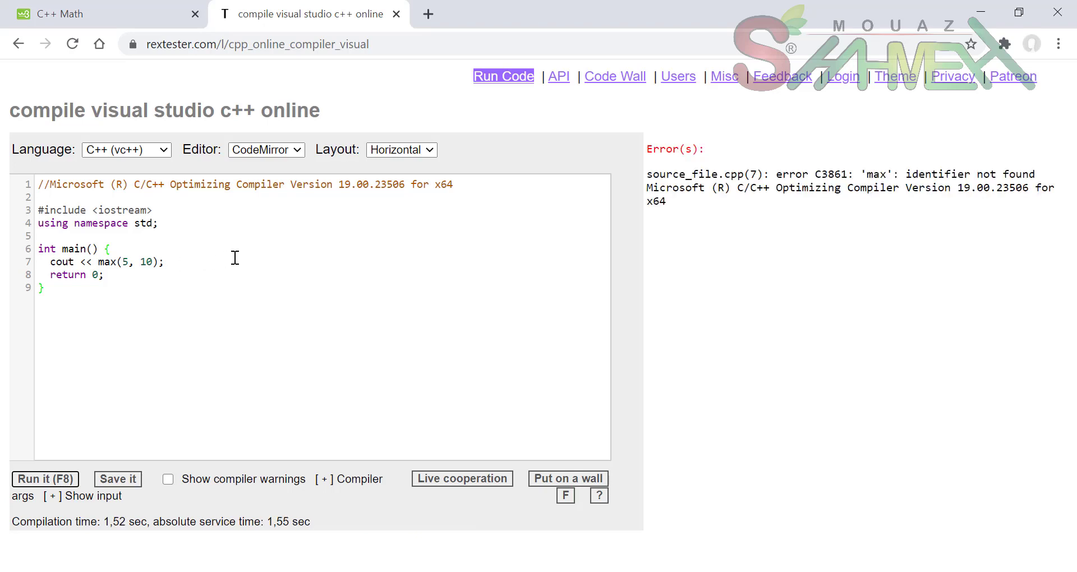
{"action": "mouse_move", "coordinate": [756, 204]}
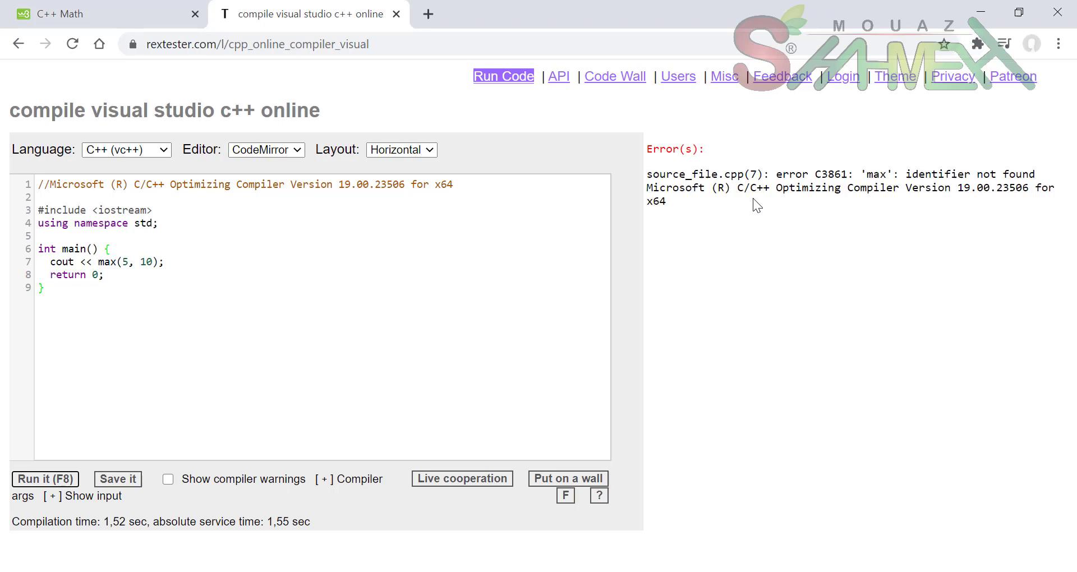
{"action": "mouse_move", "coordinate": [153, 208]}
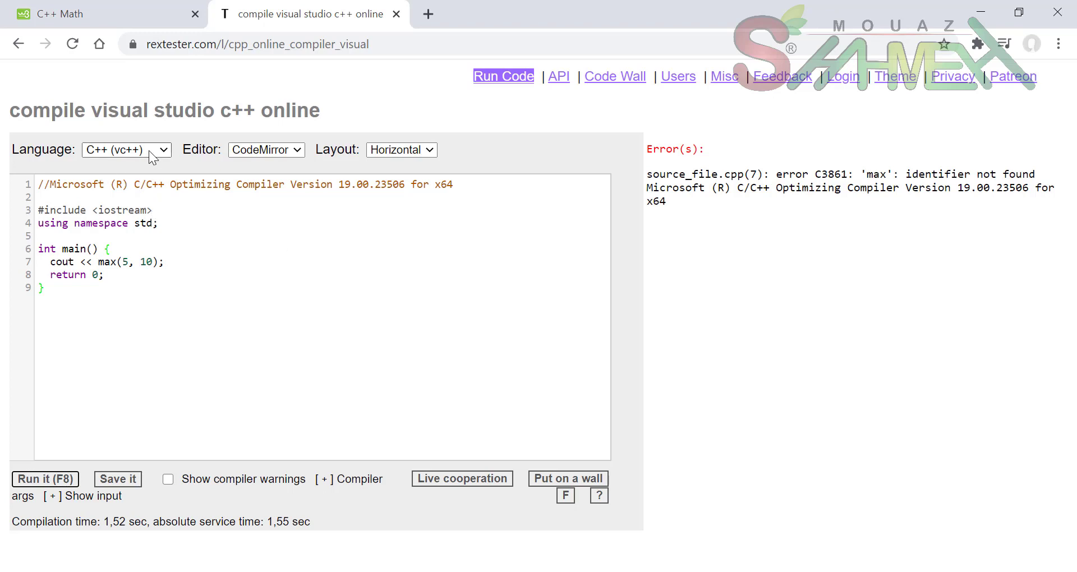
- Switch the compiler language to C (gcc), discarding the code, then to C++ (gcc)
{"action": "left_click", "coordinate": [126, 150]}
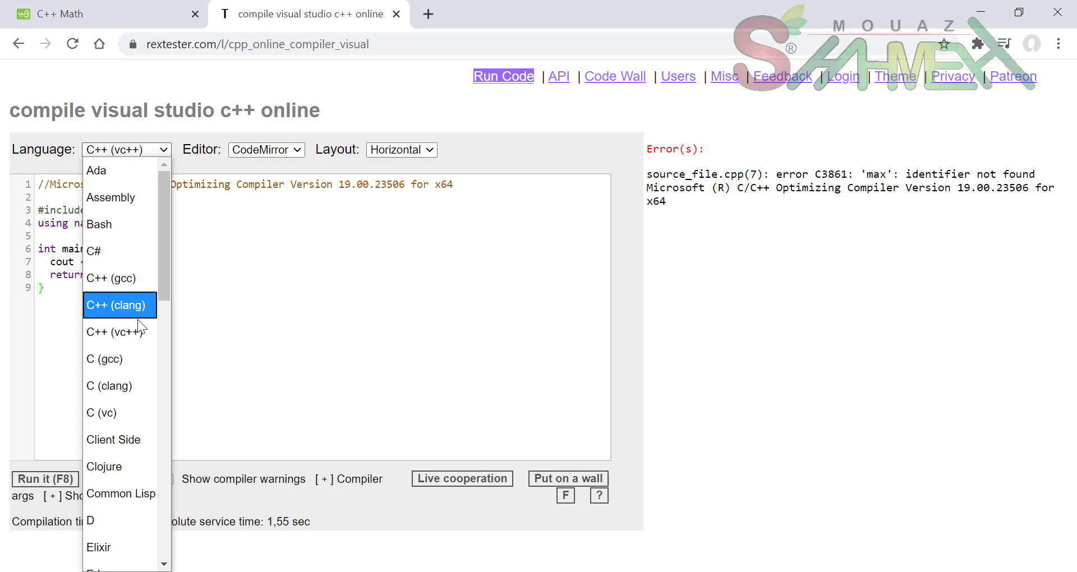
{"action": "left_click", "coordinate": [120, 305]}
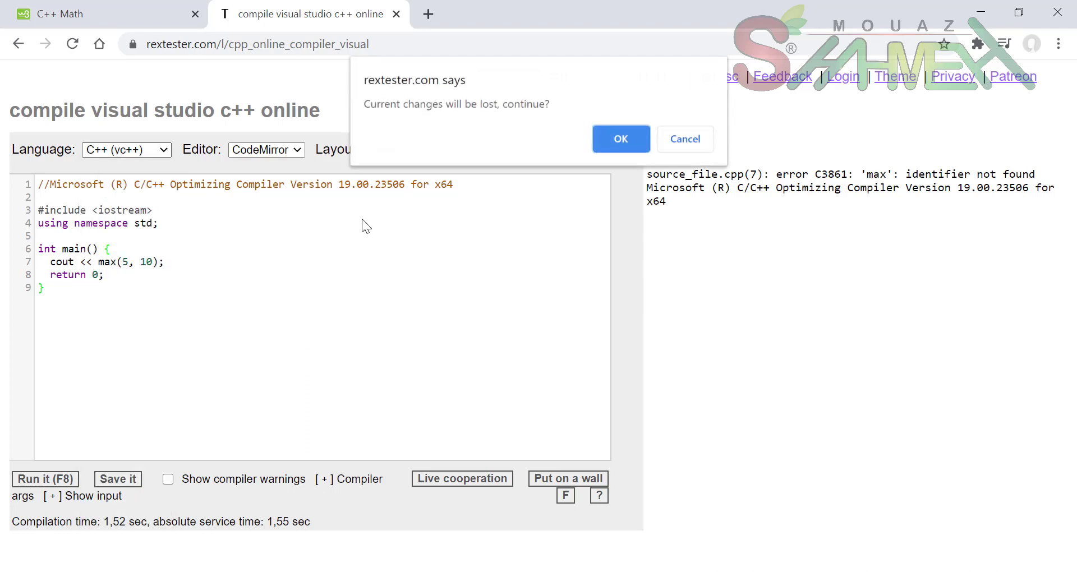
{"action": "left_click", "coordinate": [619, 138]}
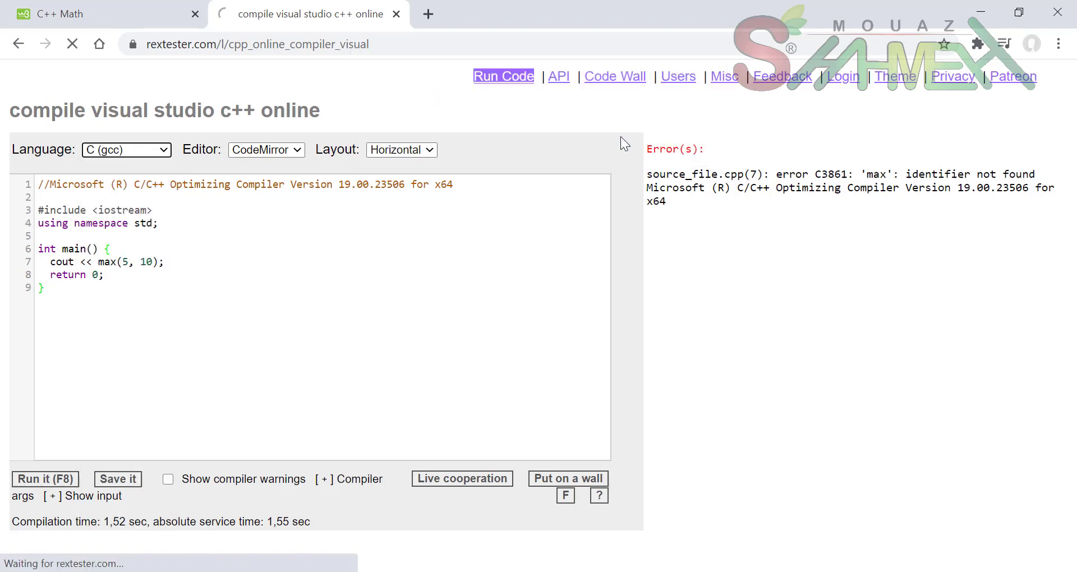
{"action": "left_click", "coordinate": [126, 149]}
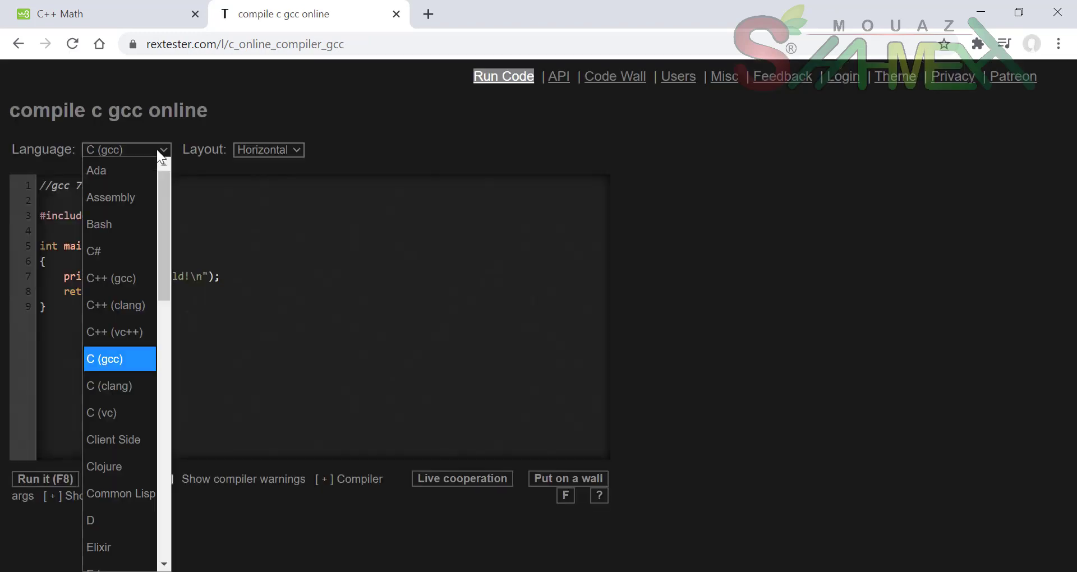
{"action": "left_click", "coordinate": [110, 278]}
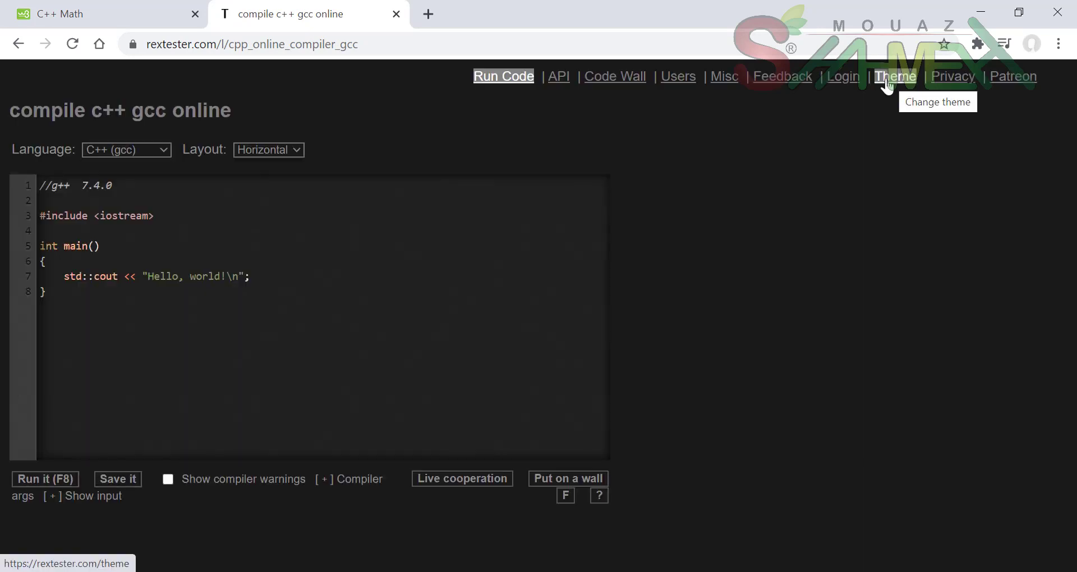
- Change the site's colour theme, set the Horizontal editor layout, and reopen the language list
{"action": "left_click", "coordinate": [893, 77]}
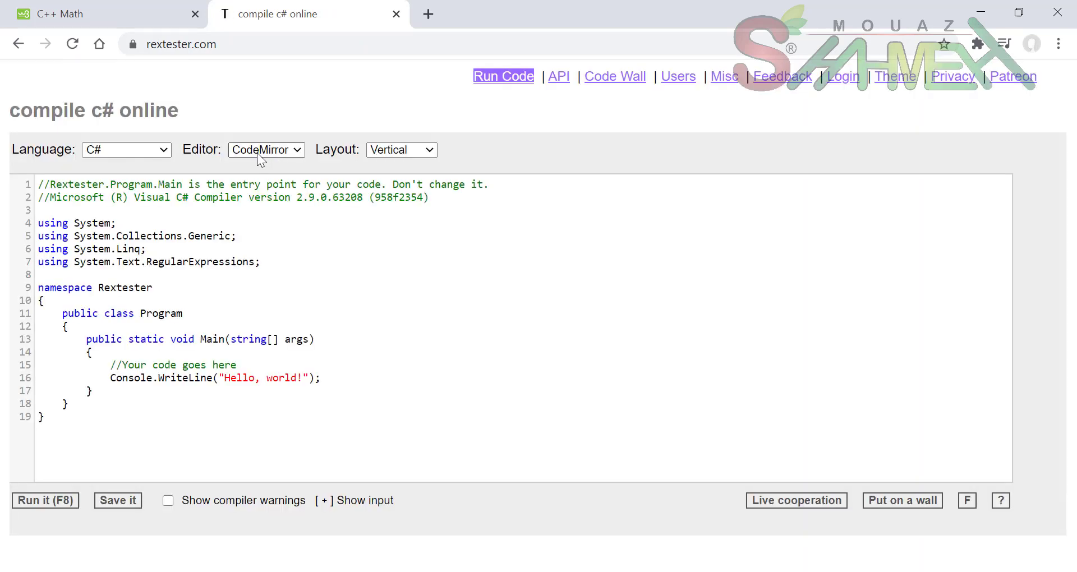
{"action": "left_click", "coordinate": [401, 150]}
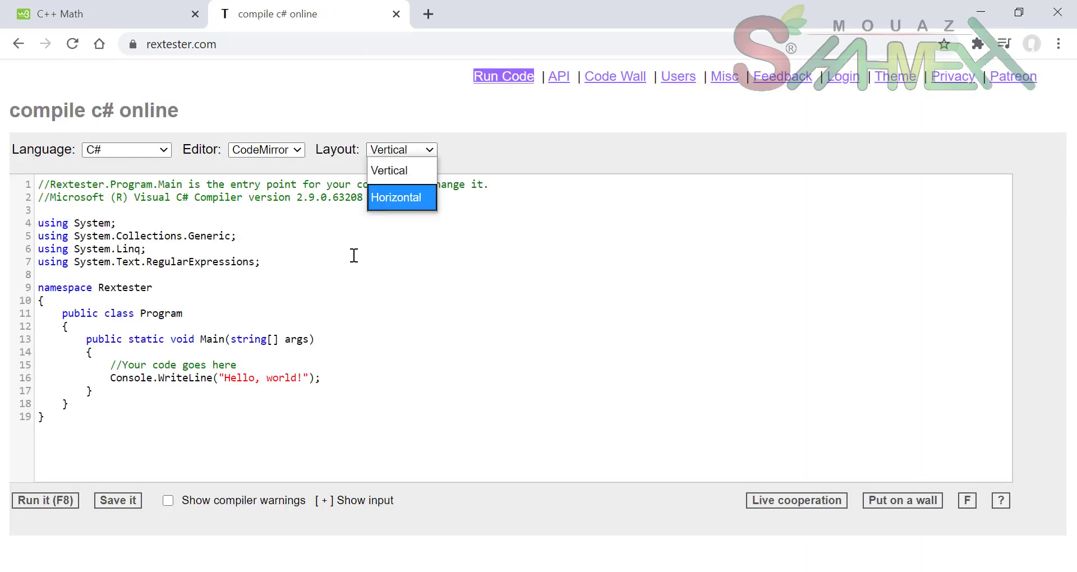
{"action": "left_click", "coordinate": [402, 198]}
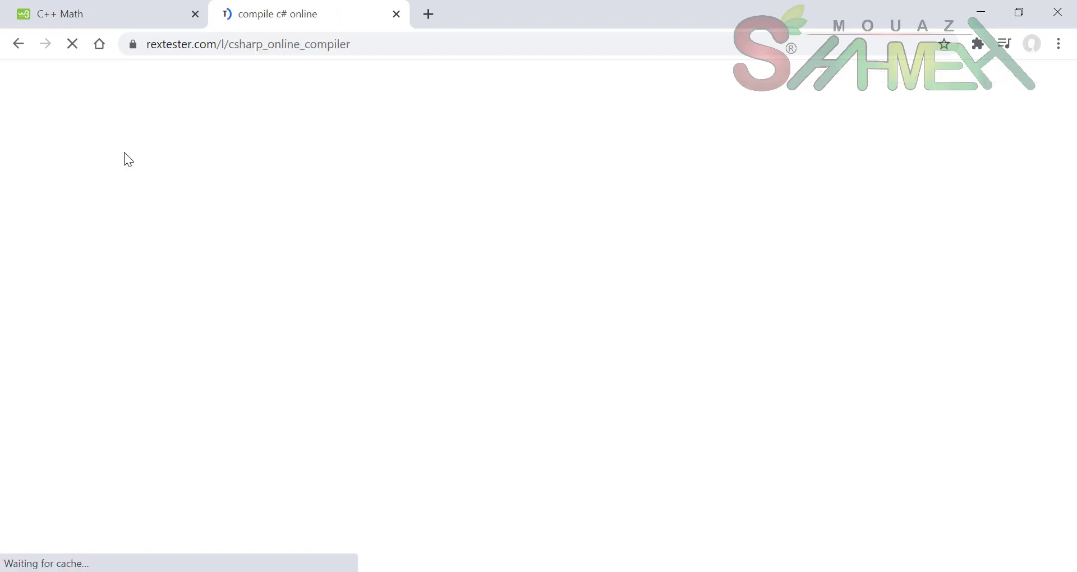
{"action": "left_click", "coordinate": [126, 150]}
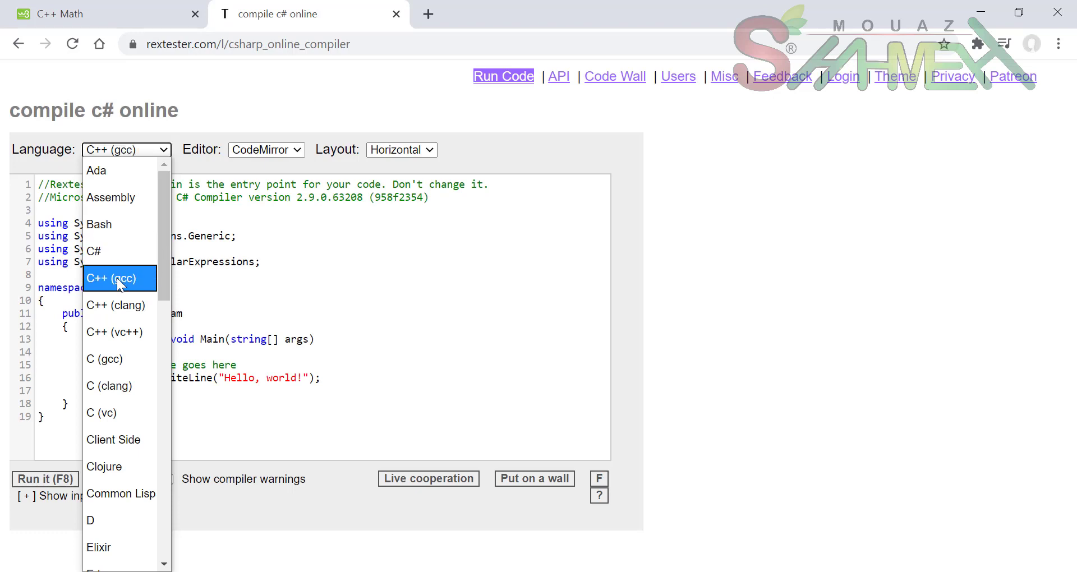
- Choose C++ (gcc), run the sample max(5, 10) program printing 10, and return to C++ Math
{"action": "left_click", "coordinate": [120, 277]}
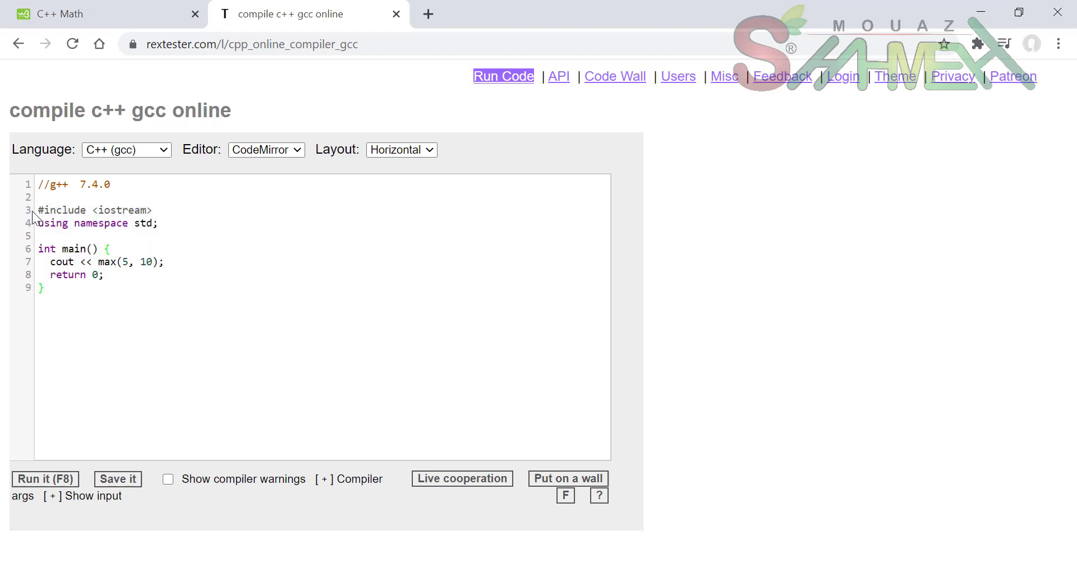
{"action": "left_click", "coordinate": [45, 479]}
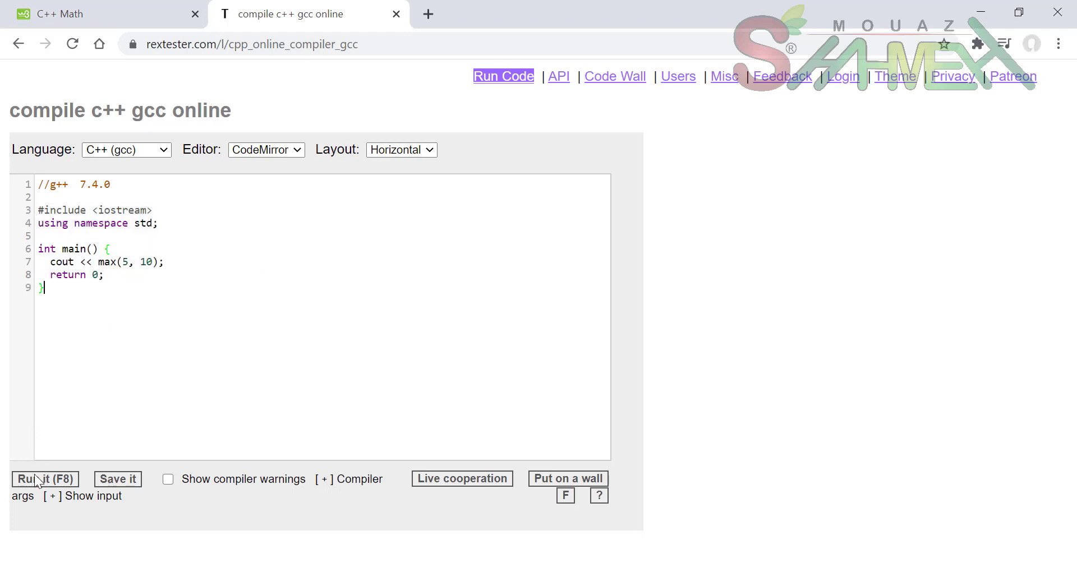
{"action": "left_click", "coordinate": [45, 479]}
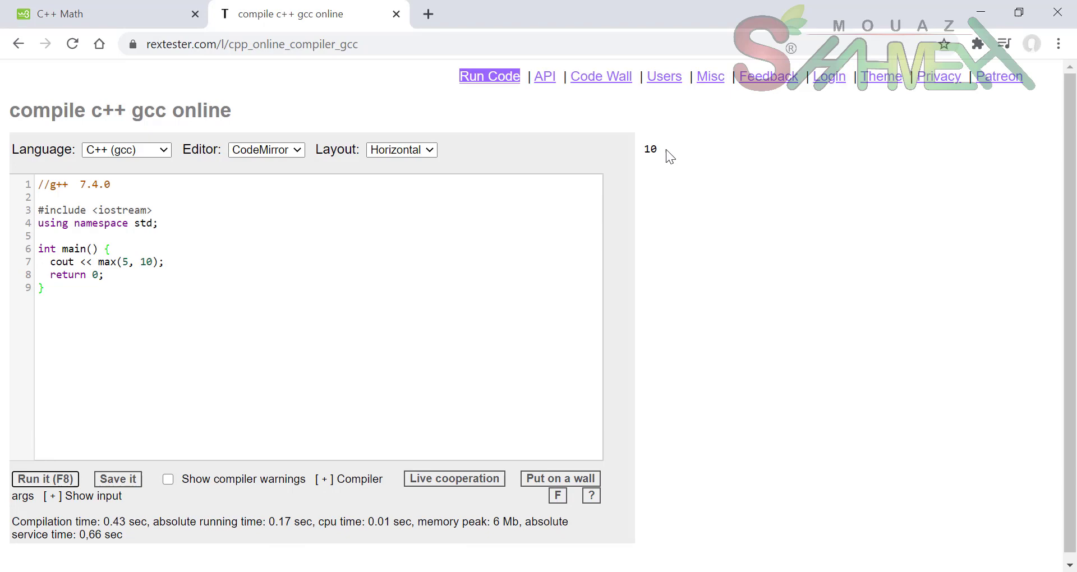
{"action": "left_click", "coordinate": [76, 14]}
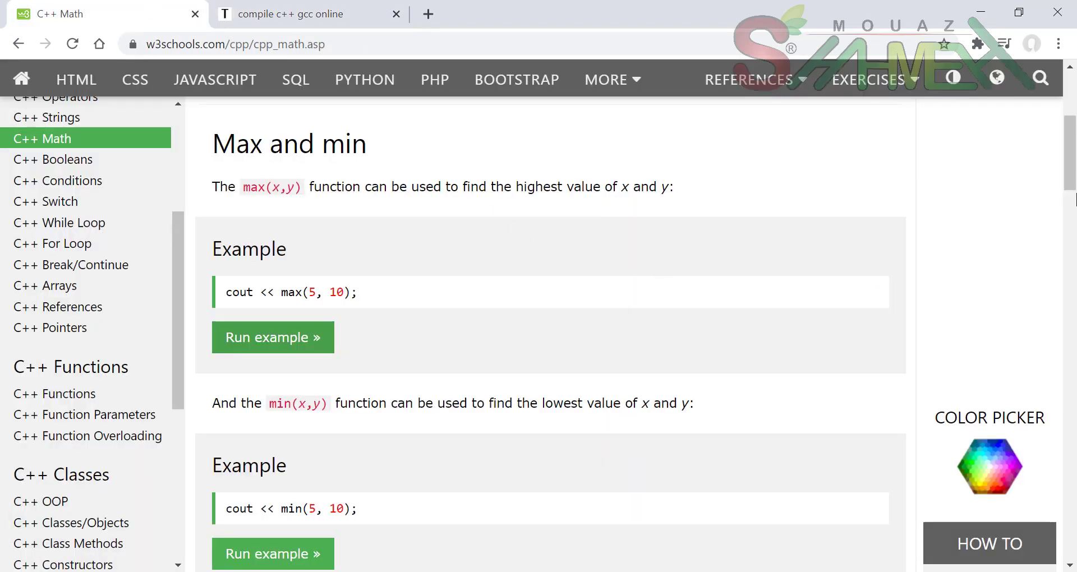
- Scroll to the <cmath> Header sqrt, round and log example, then return to rextester
{"action": "scroll", "scroll_direction": "down", "scroll_amount": 3}
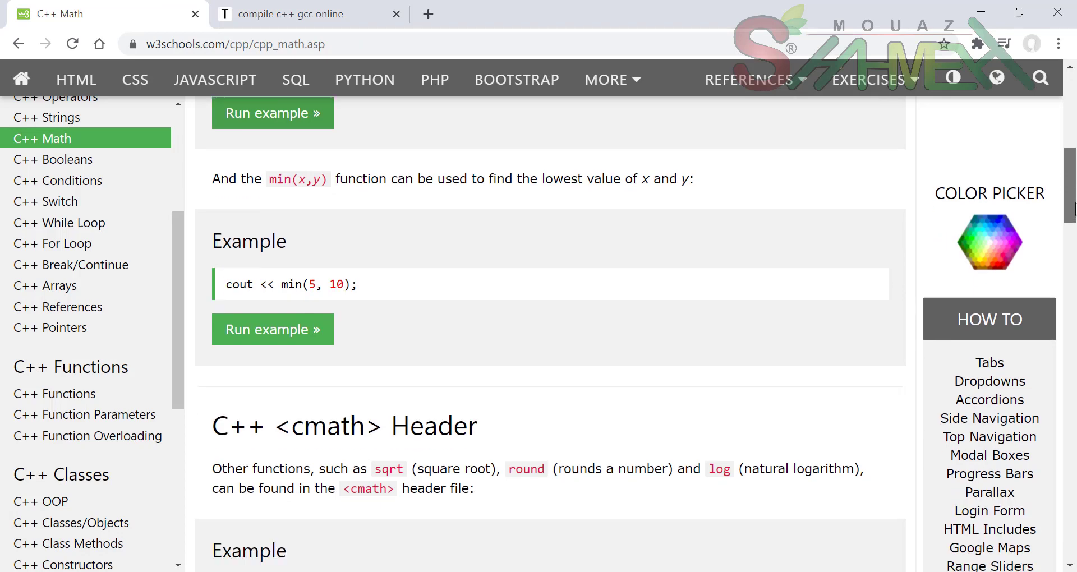
{"action": "scroll", "scroll_direction": "down", "scroll_amount": 3}
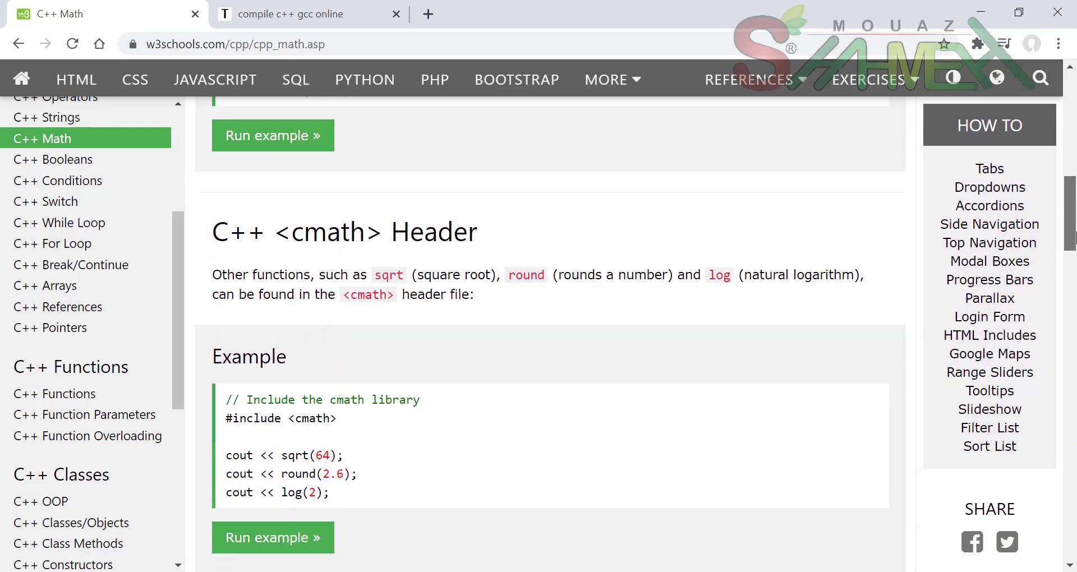
{"action": "scroll", "scroll_direction": "down", "scroll_amount": 3}
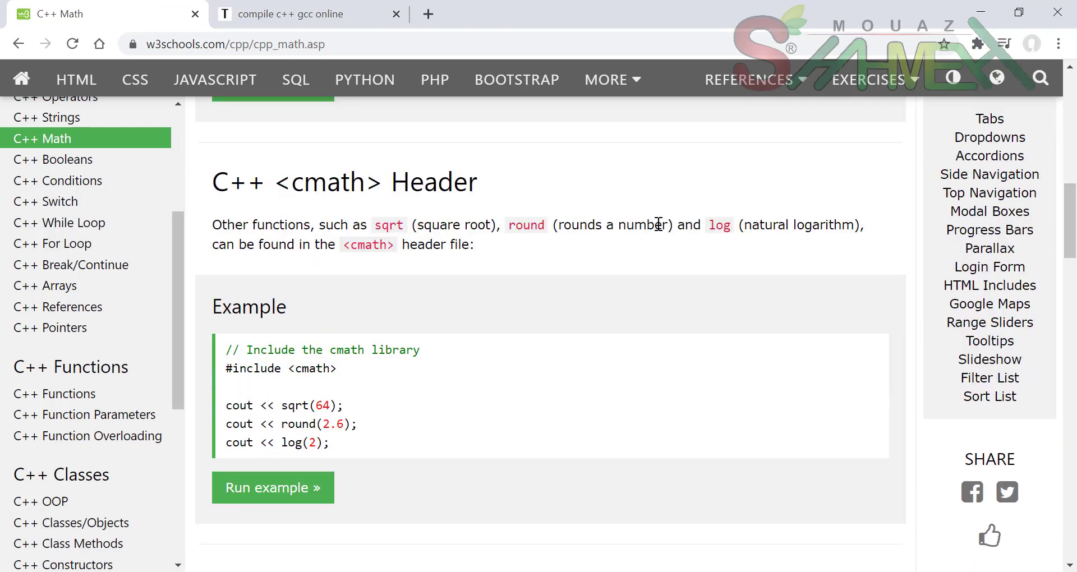
{"action": "mouse_move", "coordinate": [376, 393]}
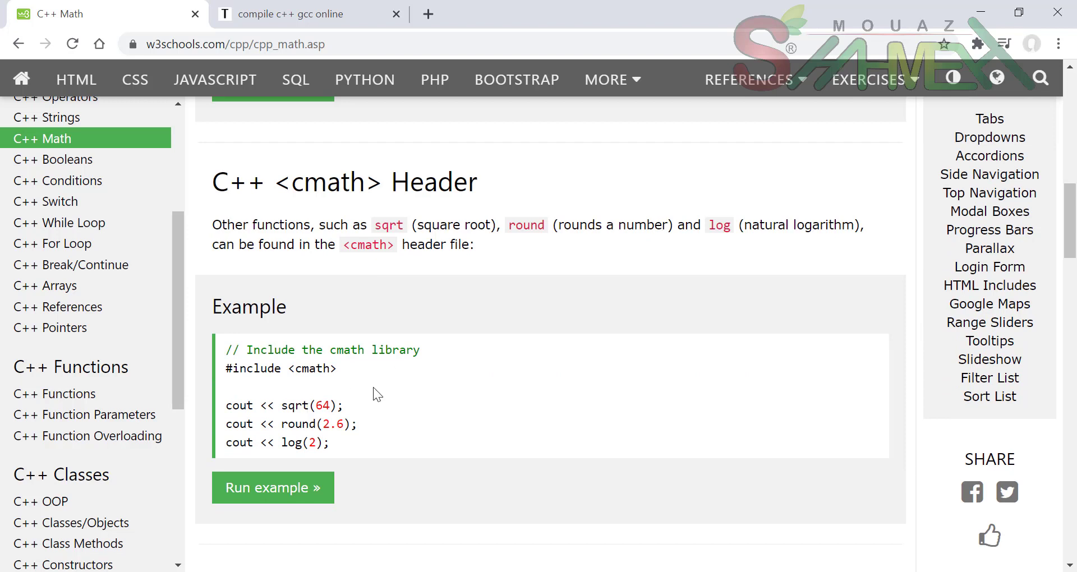
{"action": "mouse_move", "coordinate": [345, 378]}
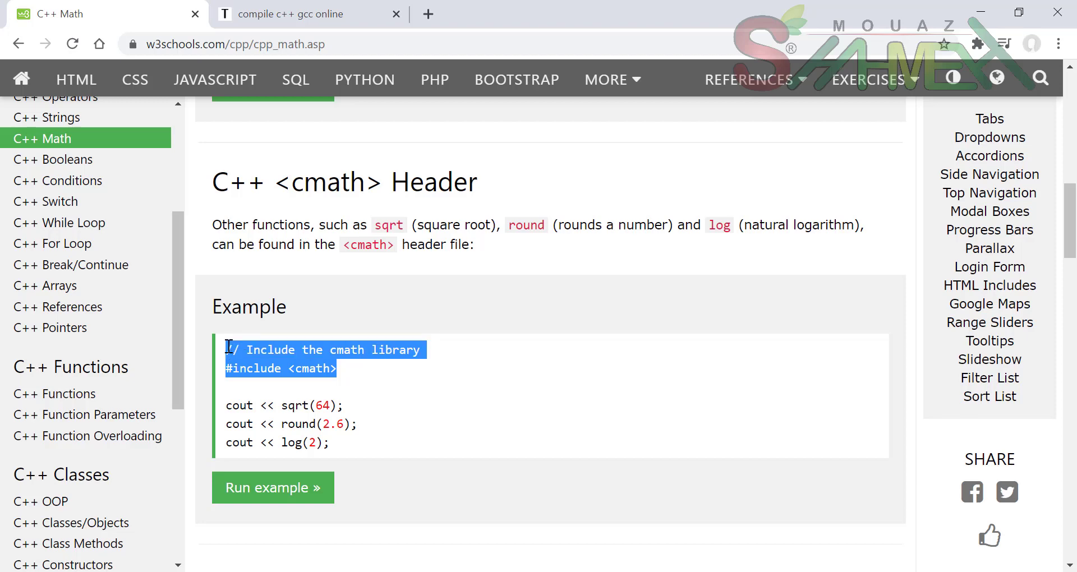
{"action": "mouse_move", "coordinate": [305, 426]}
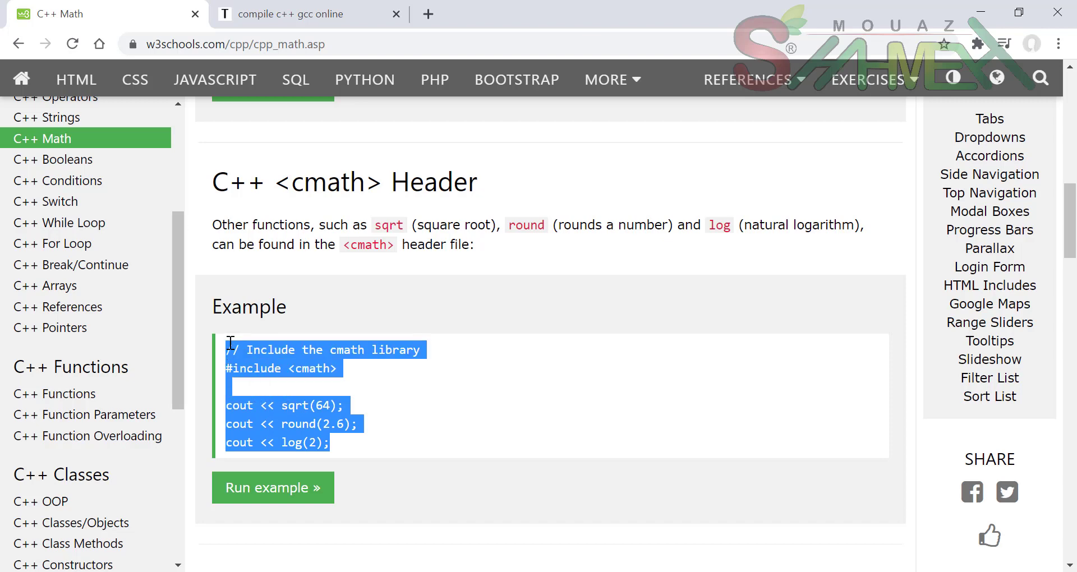
{"action": "left_click", "coordinate": [295, 13]}
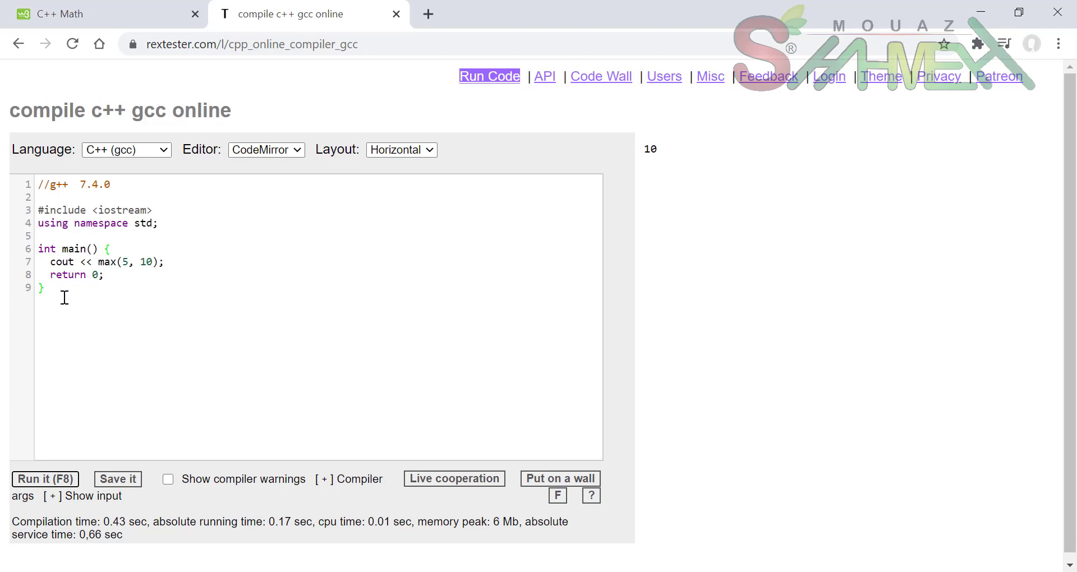
- Replace main() with the cmath snippet and run it, getting 'cout' does not name a type errors
{"action": "left_click_drag", "start_coordinate": [39, 248], "coordinate": [103, 275]}
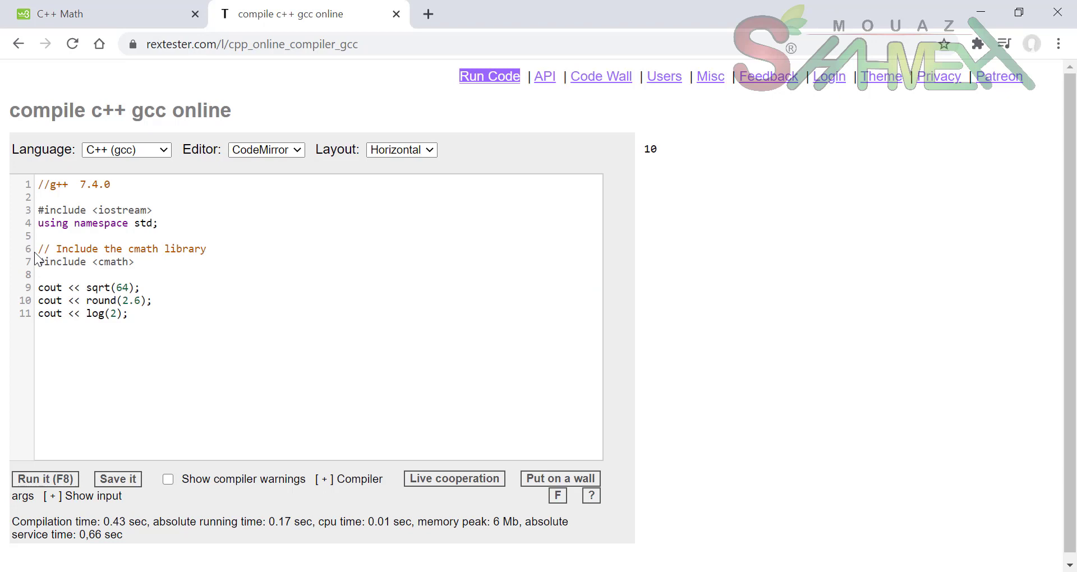
{"action": "mouse_move", "coordinate": [101, 424]}
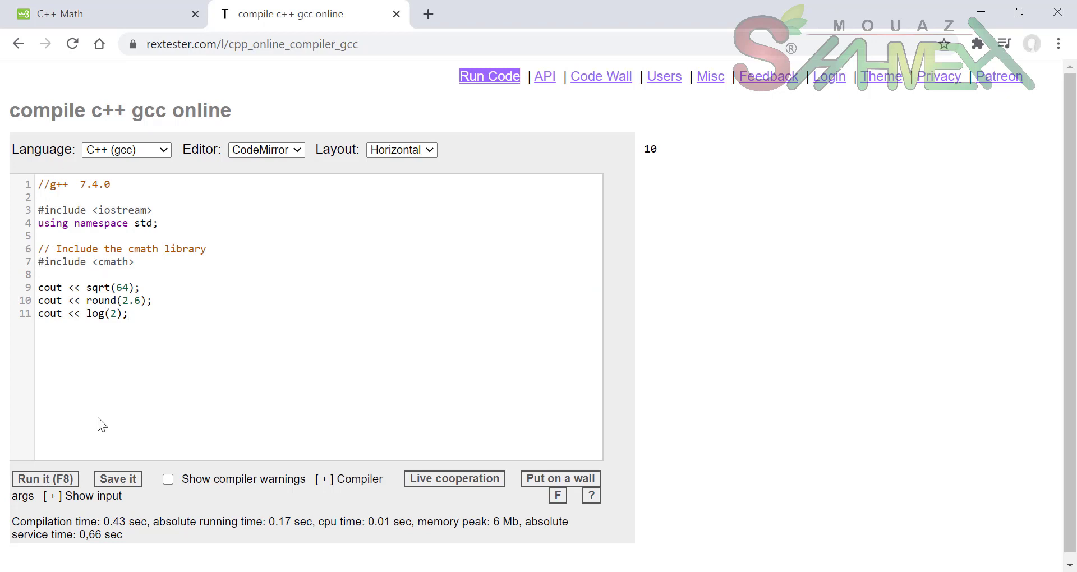
{"action": "left_click", "coordinate": [45, 479]}
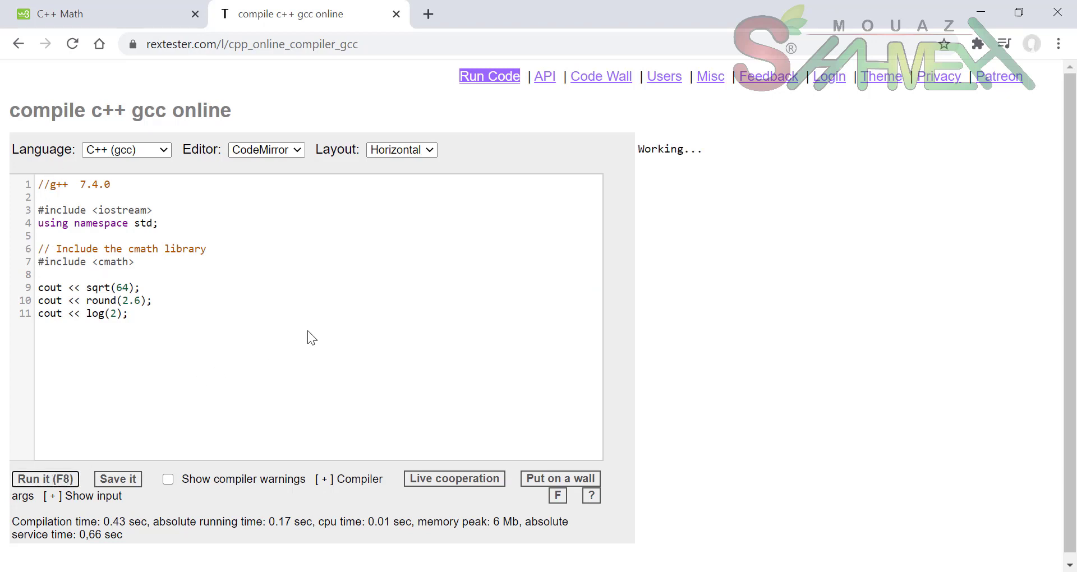
{"action": "left_click", "coordinate": [44, 479]}
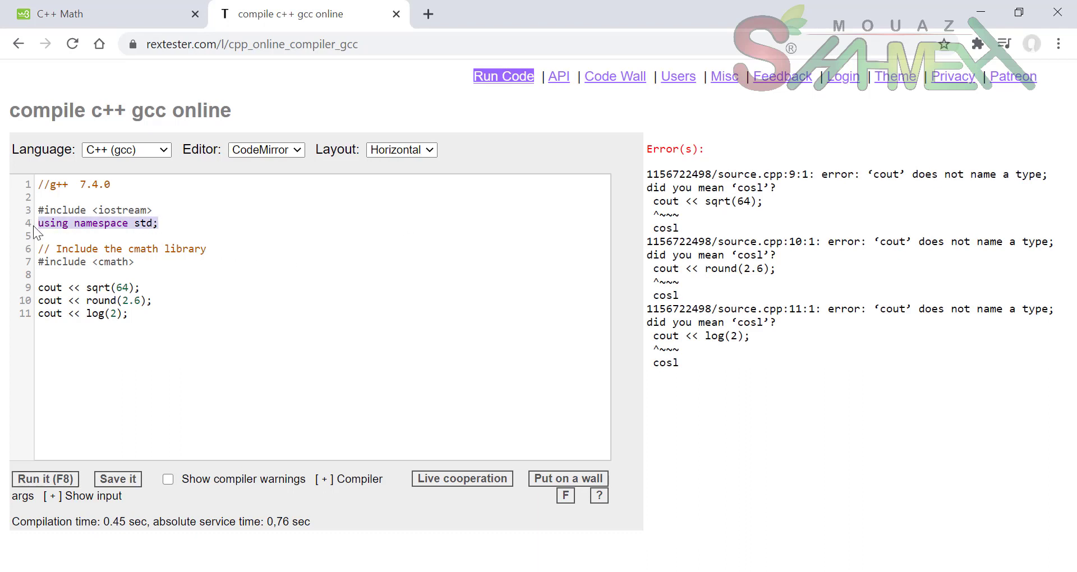
- Place using namespace std below #include <cmath>, rerun the program, and return to the tutorial
{"action": "key", "text": "Delete"}
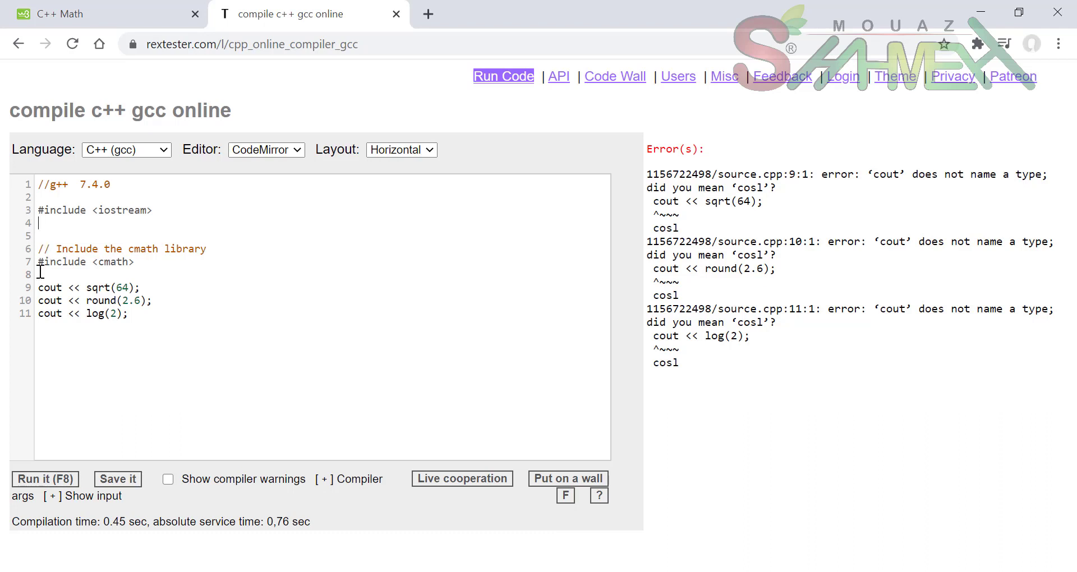
{"action": "type", "text": "using namespace std;"}
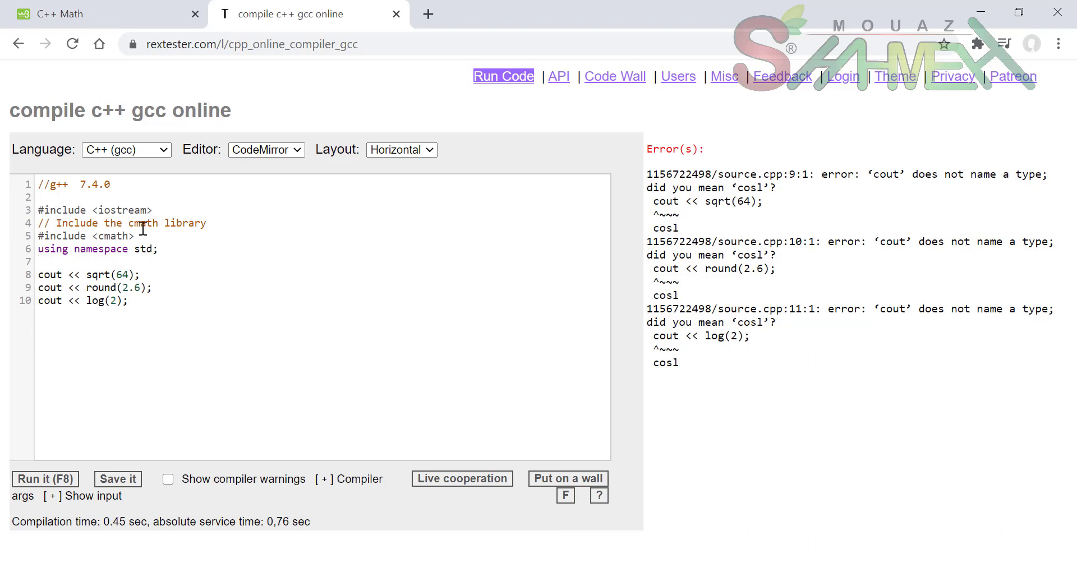
{"action": "key", "text": "enter"}
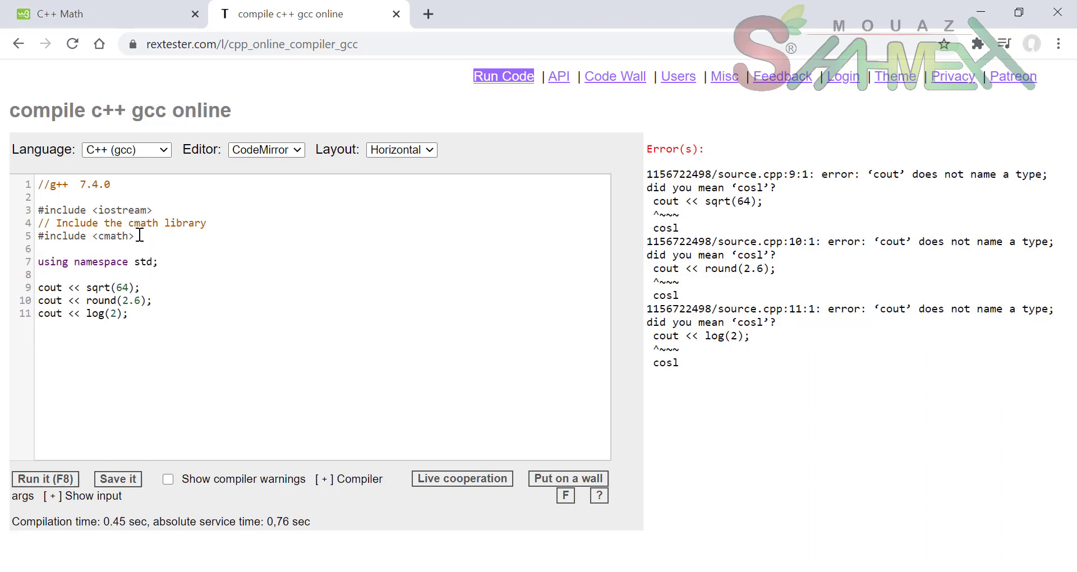
{"action": "left_click", "coordinate": [45, 478]}
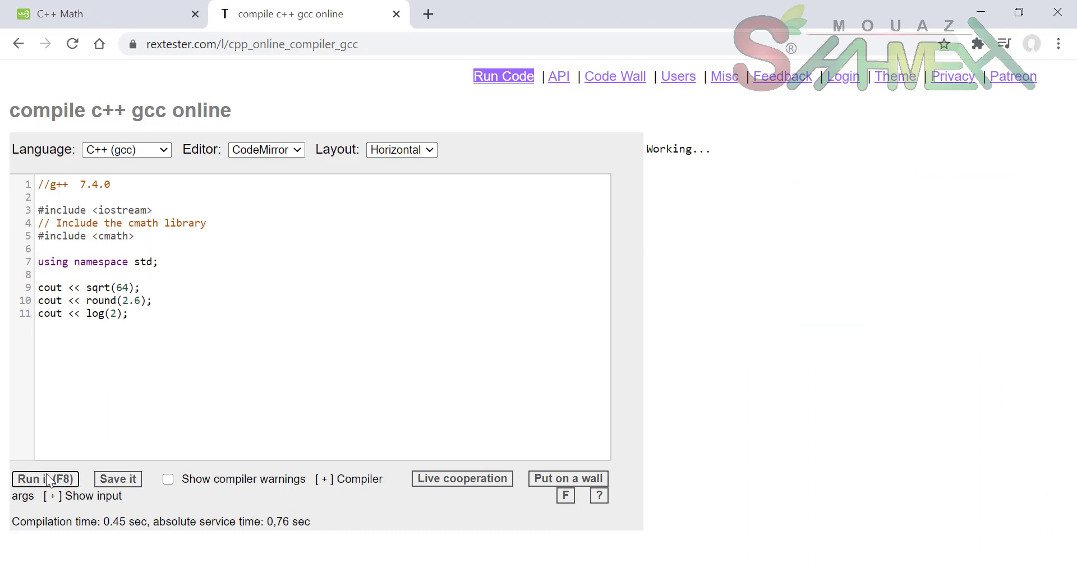
{"action": "left_click", "coordinate": [43, 478]}
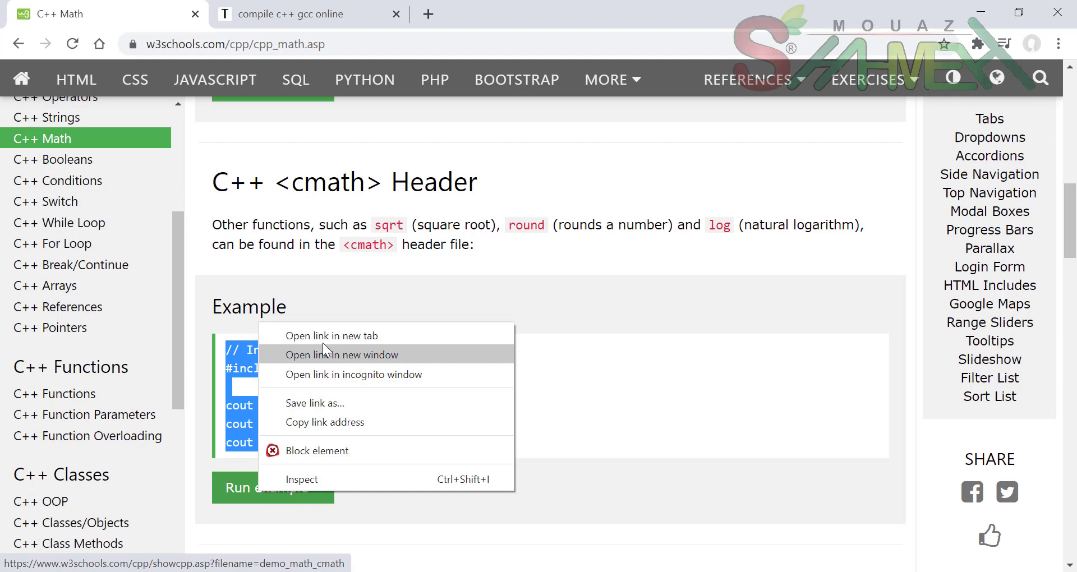
- Run the full <cmath> example in the Tryit Editor printing 8, 3, 0.693147, select its code, close it
{"action": "left_click", "coordinate": [331, 335]}
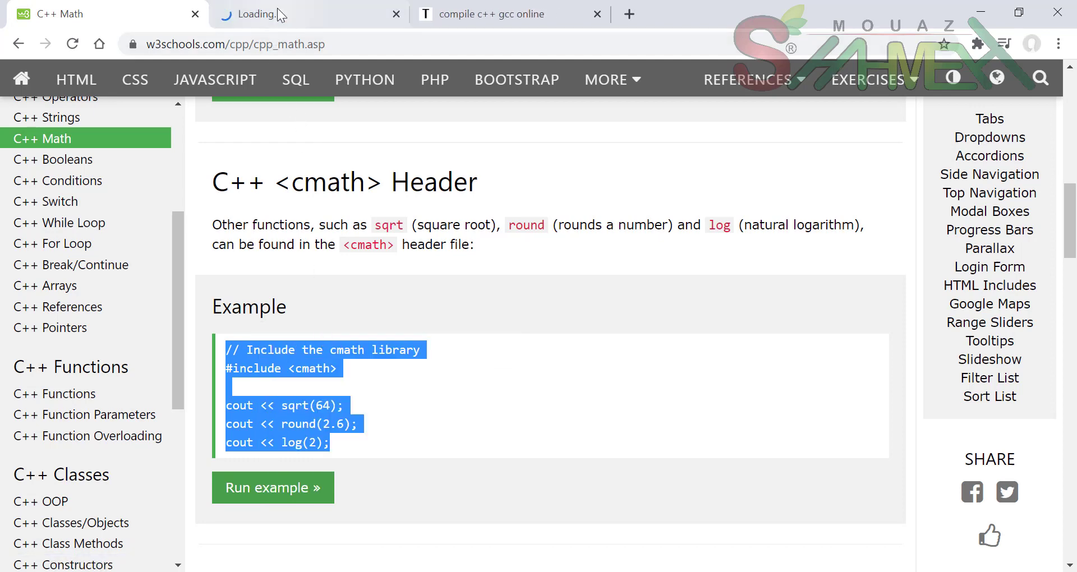
{"action": "left_click", "coordinate": [272, 487]}
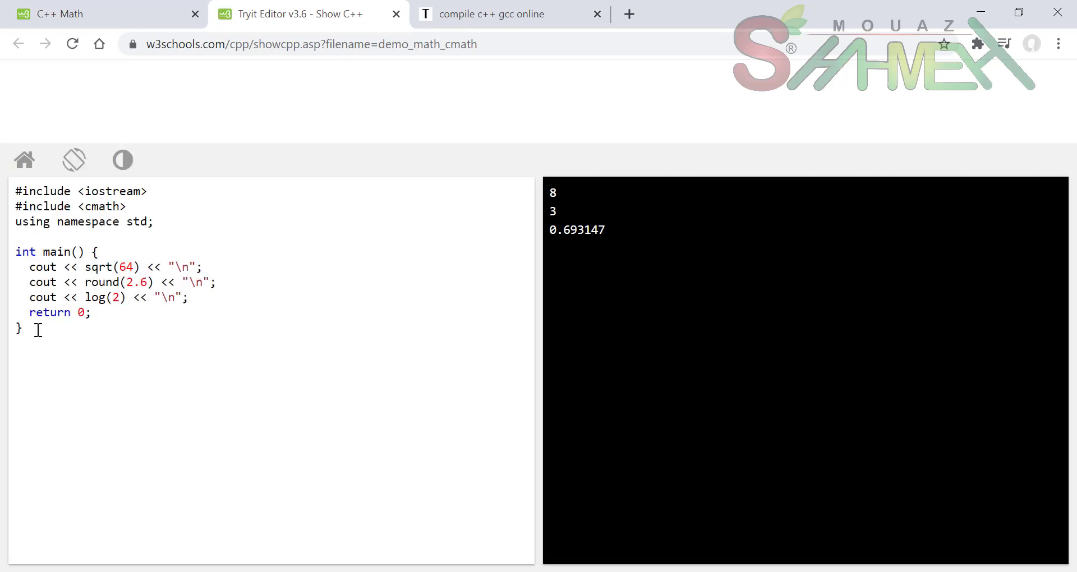
{"action": "left_click_drag", "start_coordinate": [23, 251], "coordinate": [89, 312]}
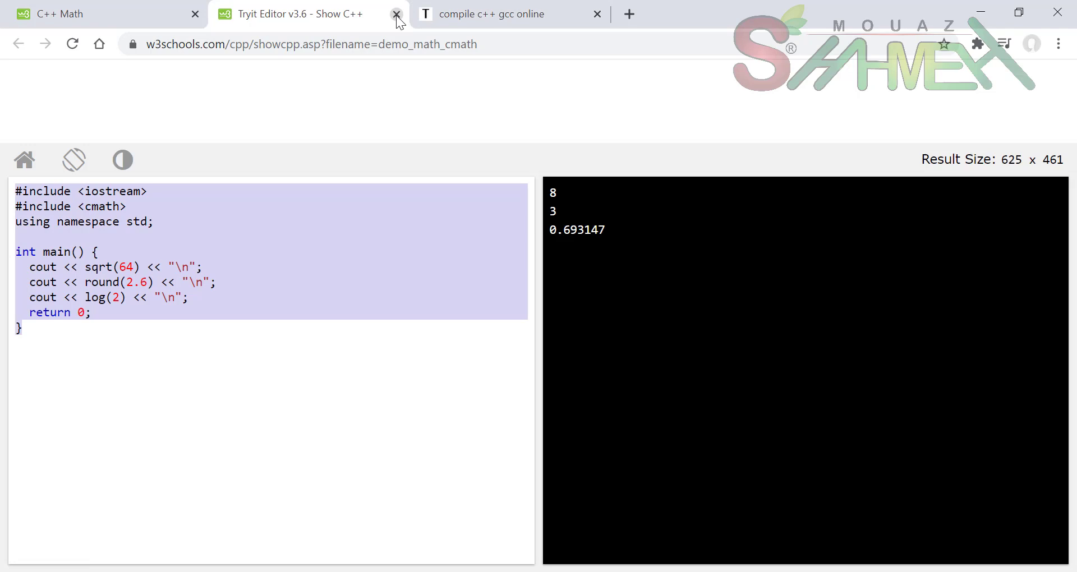
{"action": "left_click", "coordinate": [397, 13]}
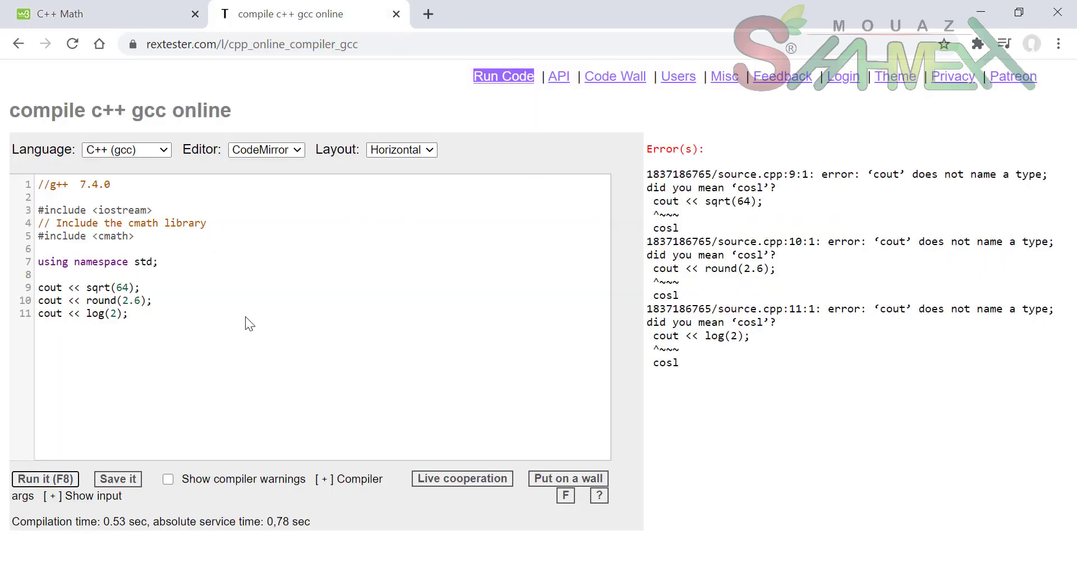
{"action": "mouse_move", "coordinate": [55, 342]}
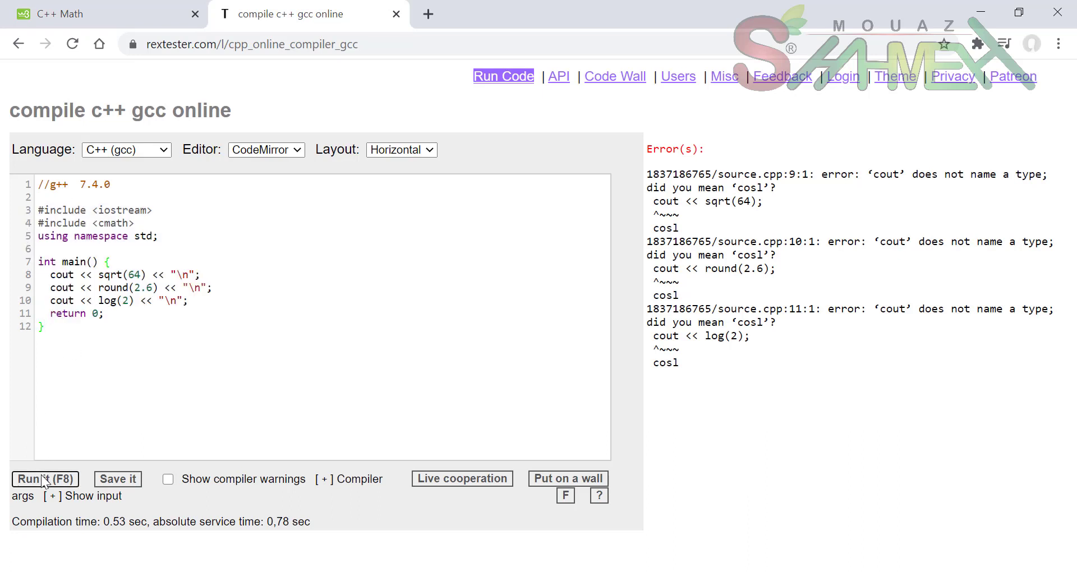
- Run the full <cmath> main() program in rextester, printing 8, 3 and 0.693147
{"action": "left_click", "coordinate": [45, 478]}
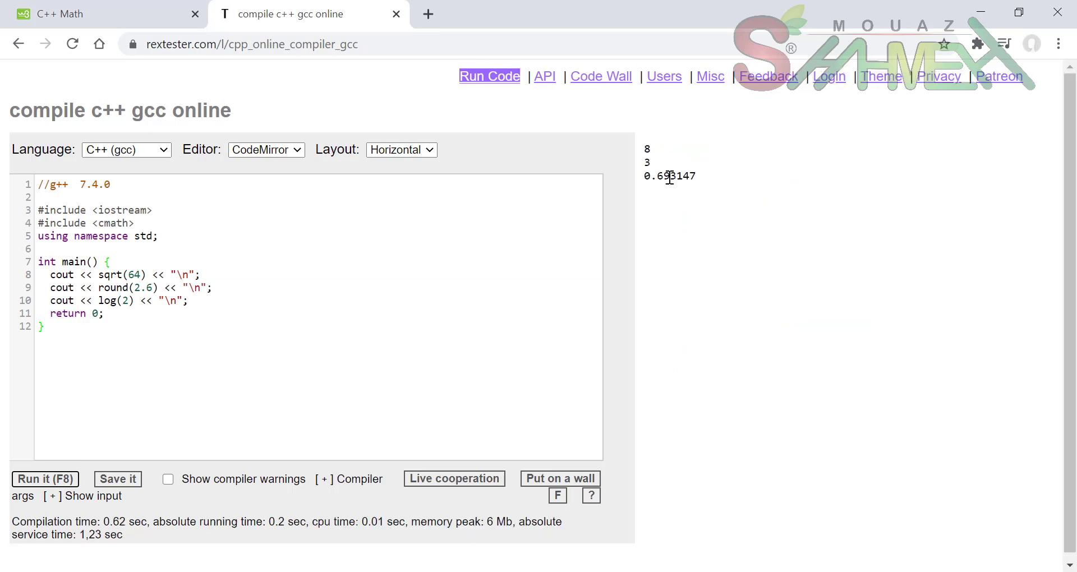
{"action": "mouse_move", "coordinate": [672, 152]}
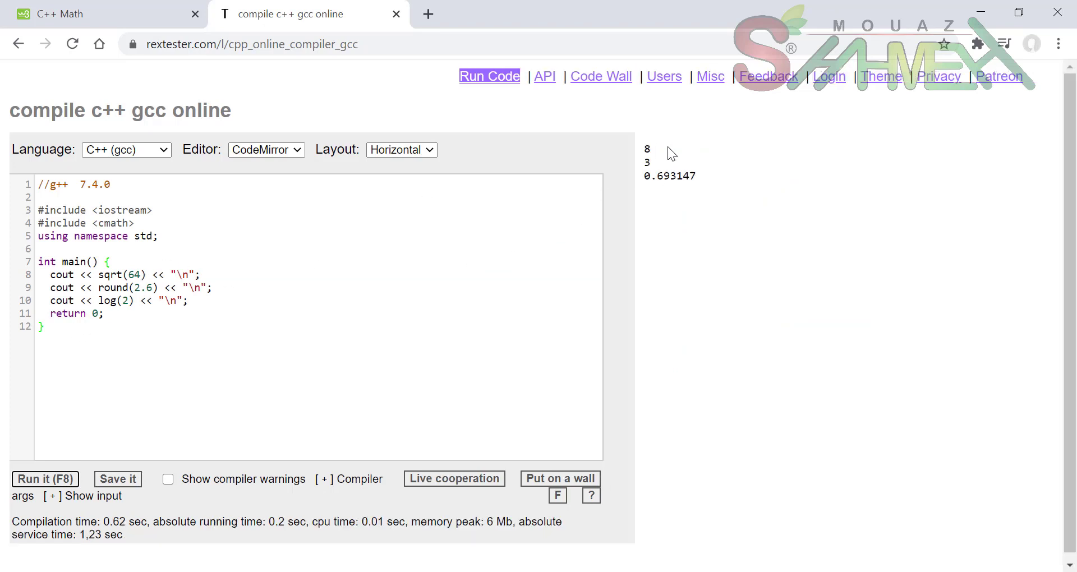
{"action": "mouse_move", "coordinate": [140, 288]}
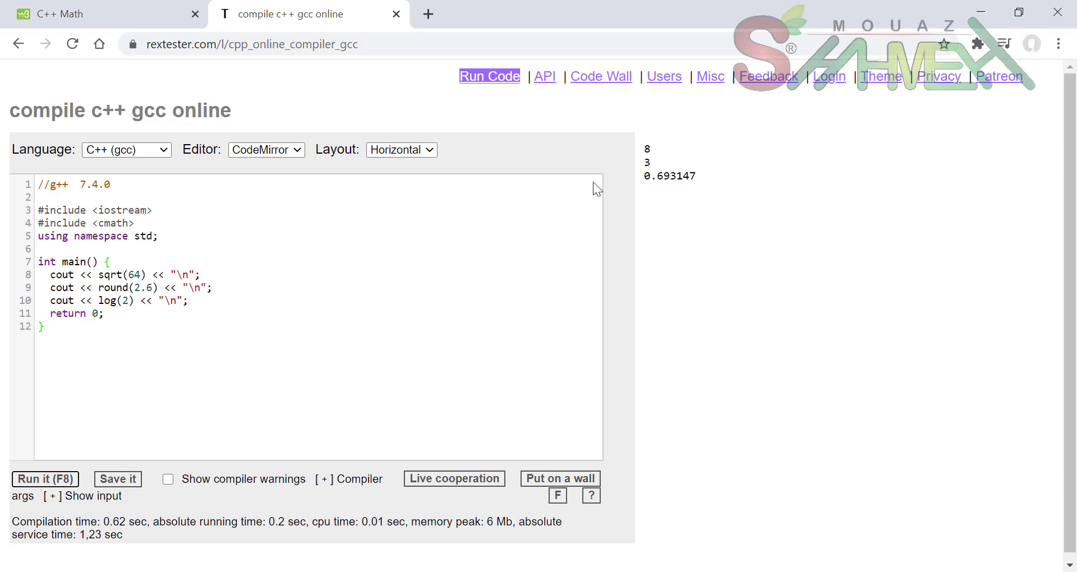
{"action": "mouse_move", "coordinate": [528, 195]}
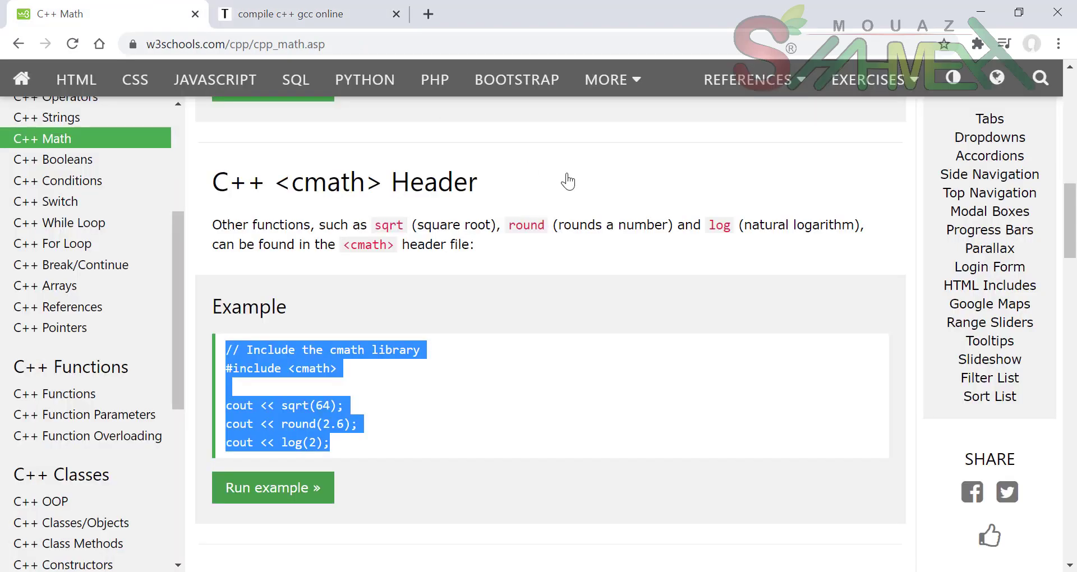
- Scroll past the Other Math Functions table and max-value exercise to the page footer
{"action": "scroll", "scroll_direction": "down", "scroll_amount": 3}
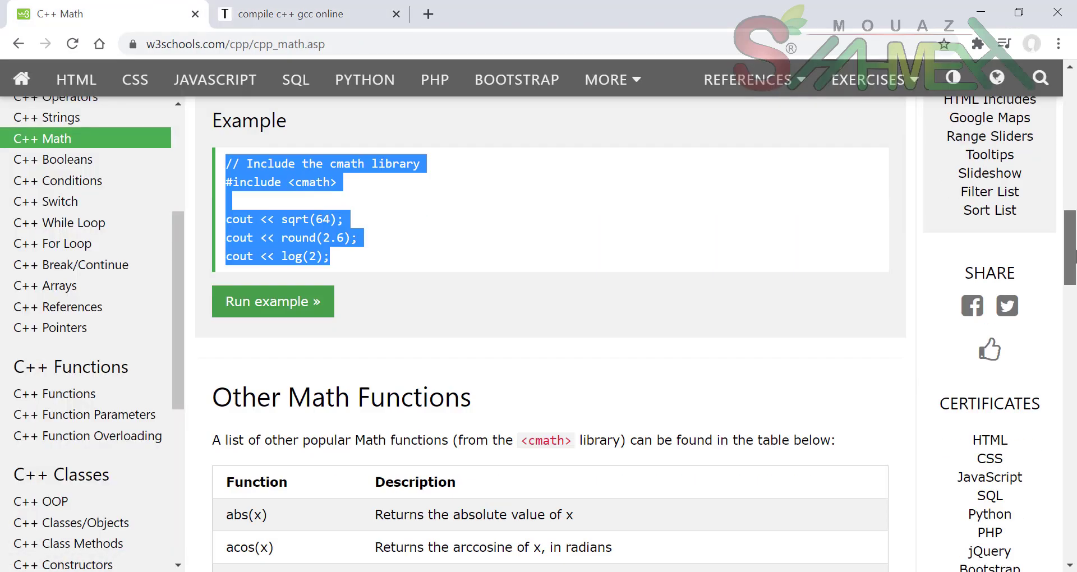
{"action": "scroll", "scroll_direction": "down", "scroll_amount": 3}
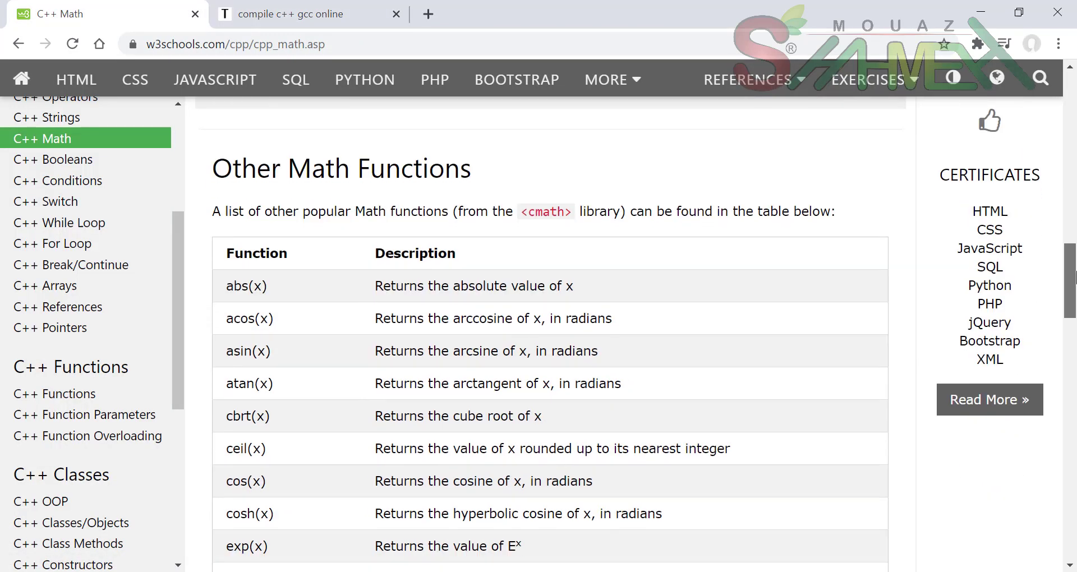
{"action": "scroll", "scroll_direction": "down", "scroll_amount": 3}
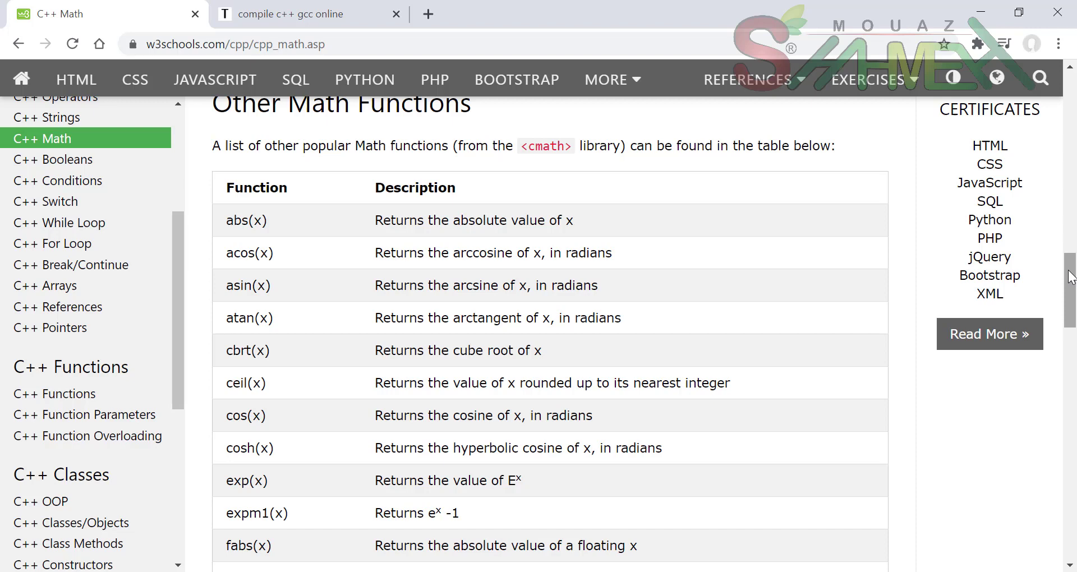
{"action": "scroll", "scroll_direction": "down", "scroll_amount": 3}
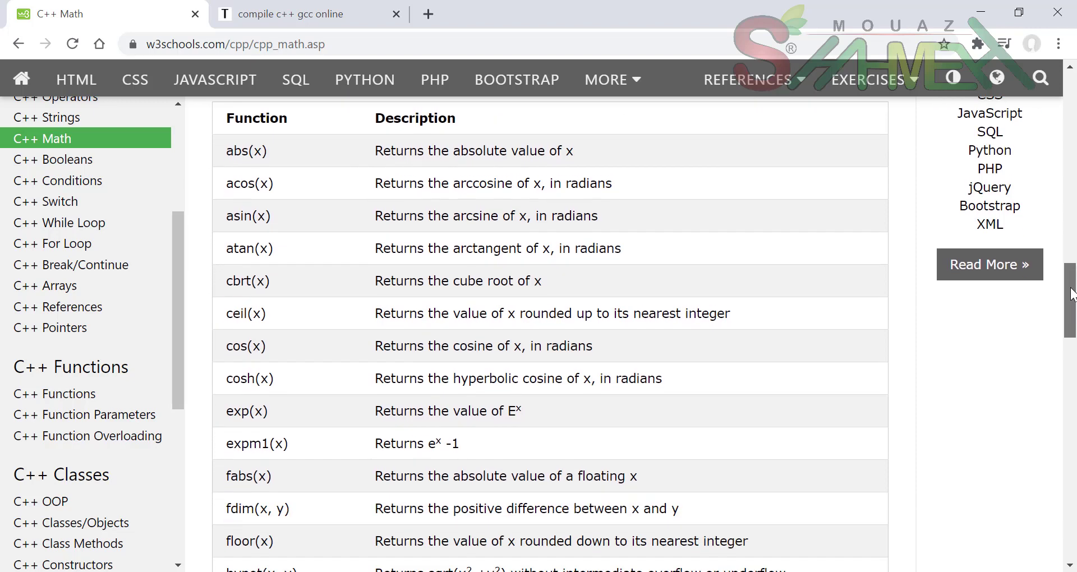
{"action": "scroll", "scroll_direction": "down", "scroll_amount": 3}
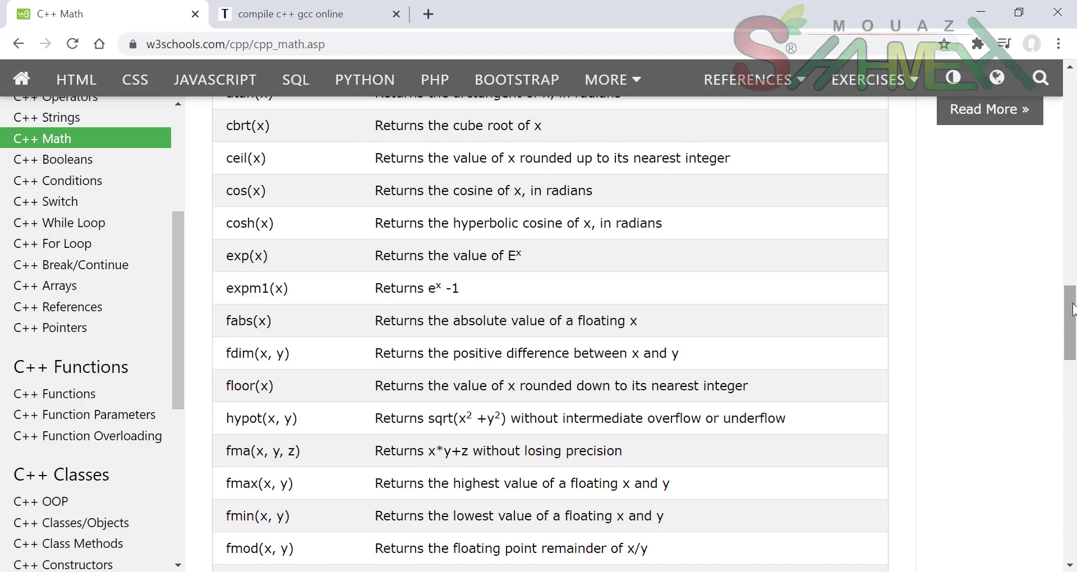
{"action": "scroll", "scroll_direction": "down", "scroll_amount": 3}
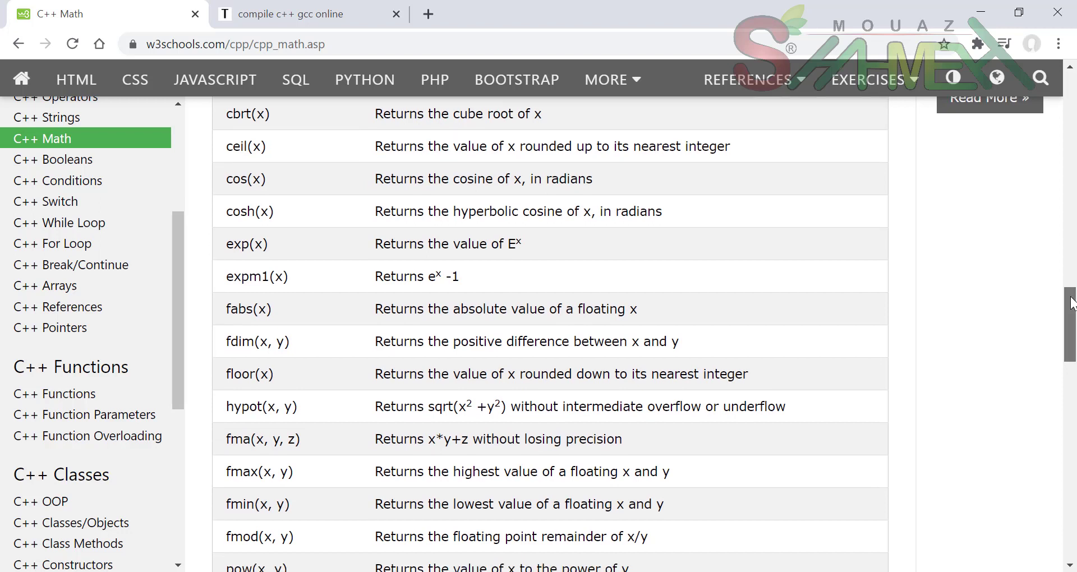
{"action": "scroll", "scroll_direction": "down", "scroll_amount": 3}
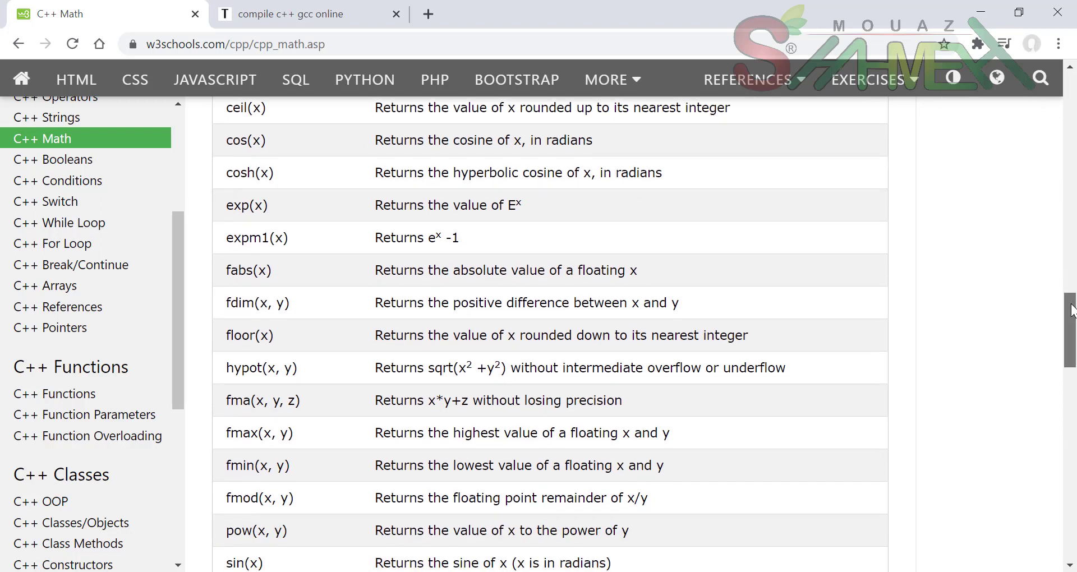
{"action": "scroll", "scroll_direction": "down", "scroll_amount": 3}
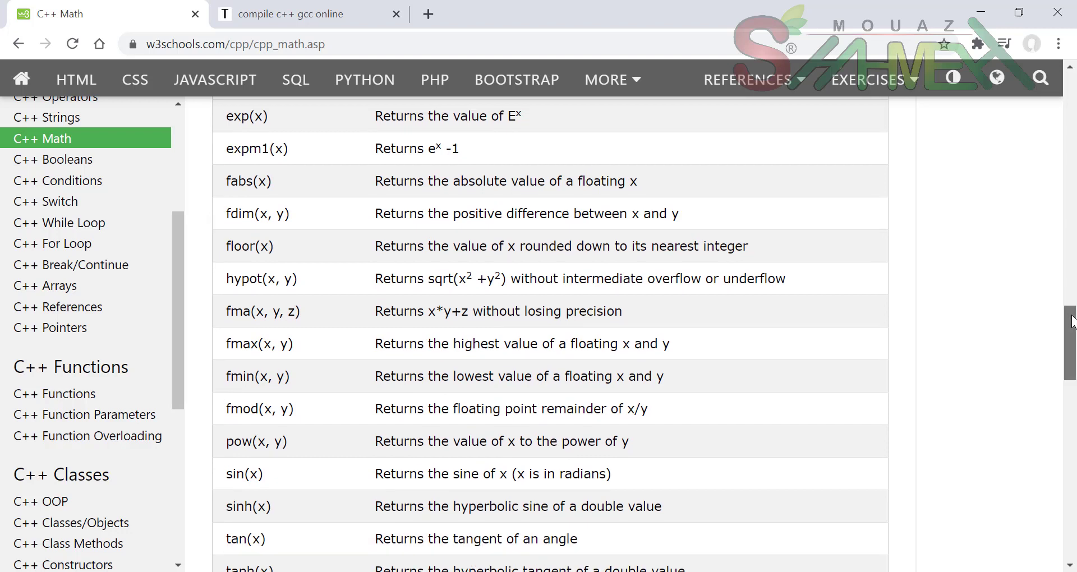
{"action": "scroll", "scroll_direction": "down", "scroll_amount": 3}
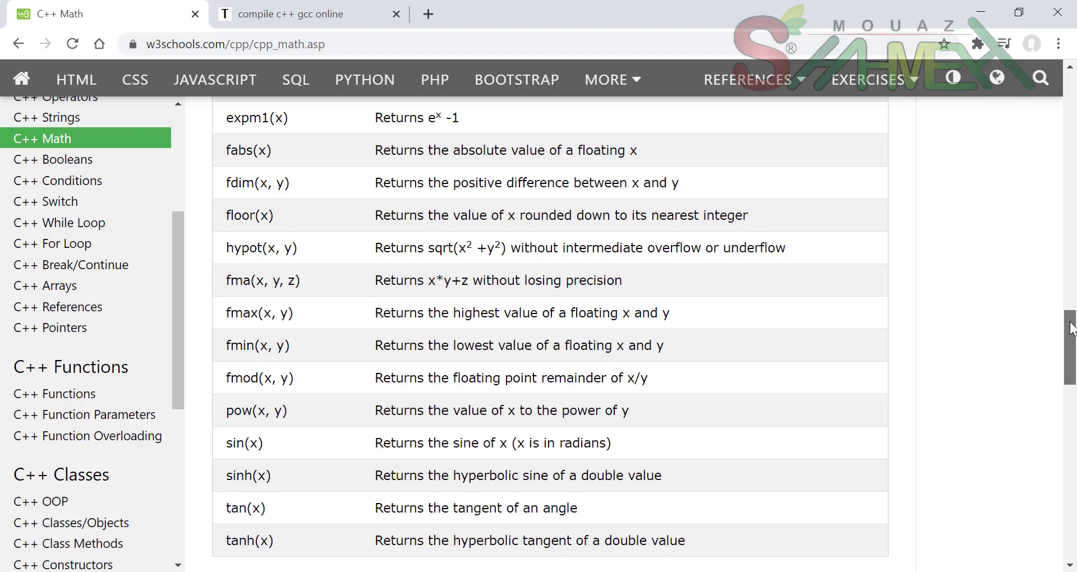
{"action": "scroll", "scroll_direction": "down", "scroll_amount": 3}
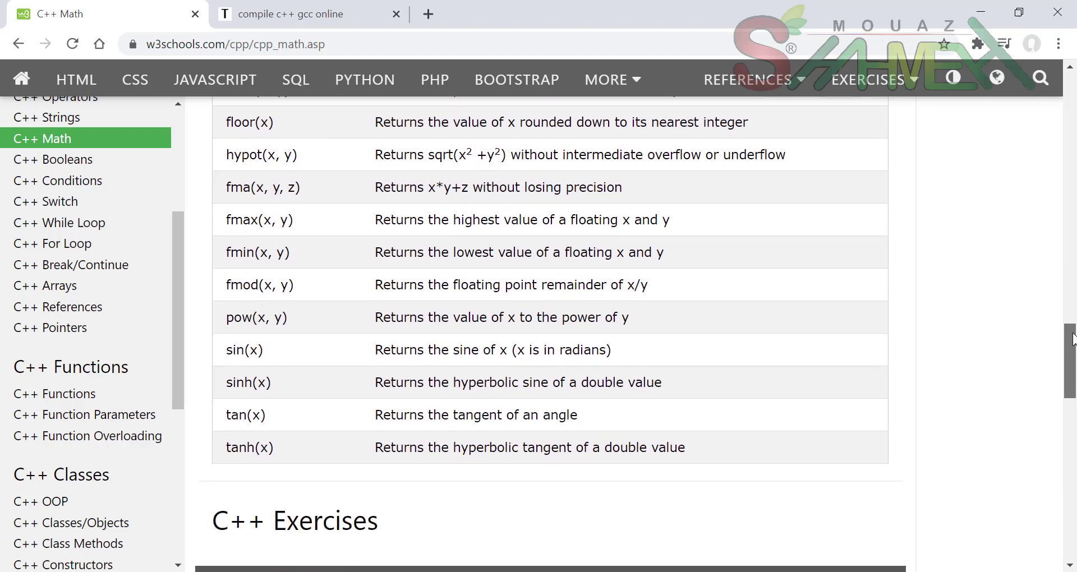
{"action": "scroll", "scroll_direction": "down", "scroll_amount": 3}
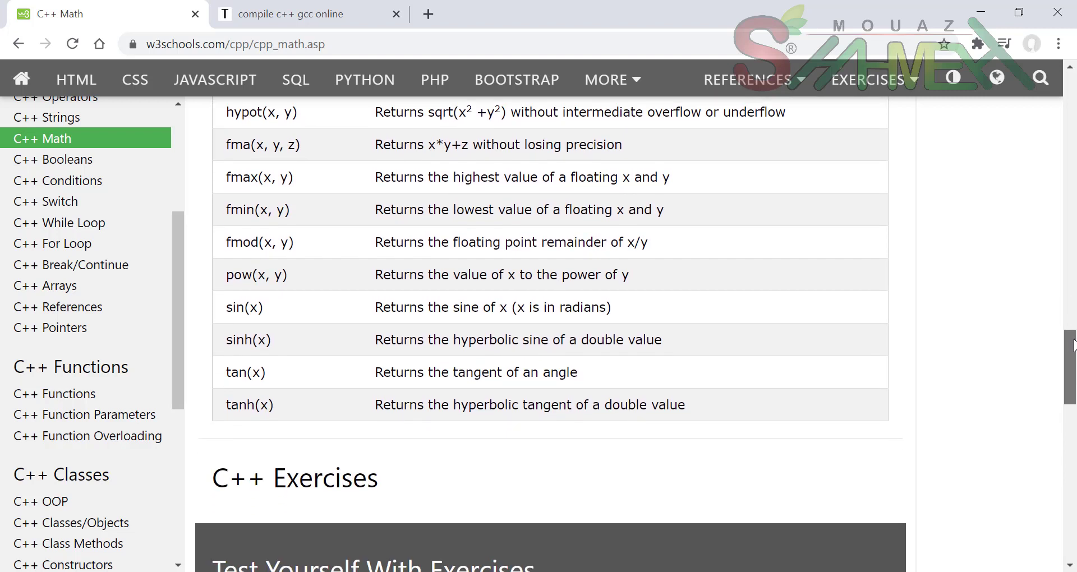
{"action": "scroll", "scroll_direction": "up", "scroll_amount": 3}
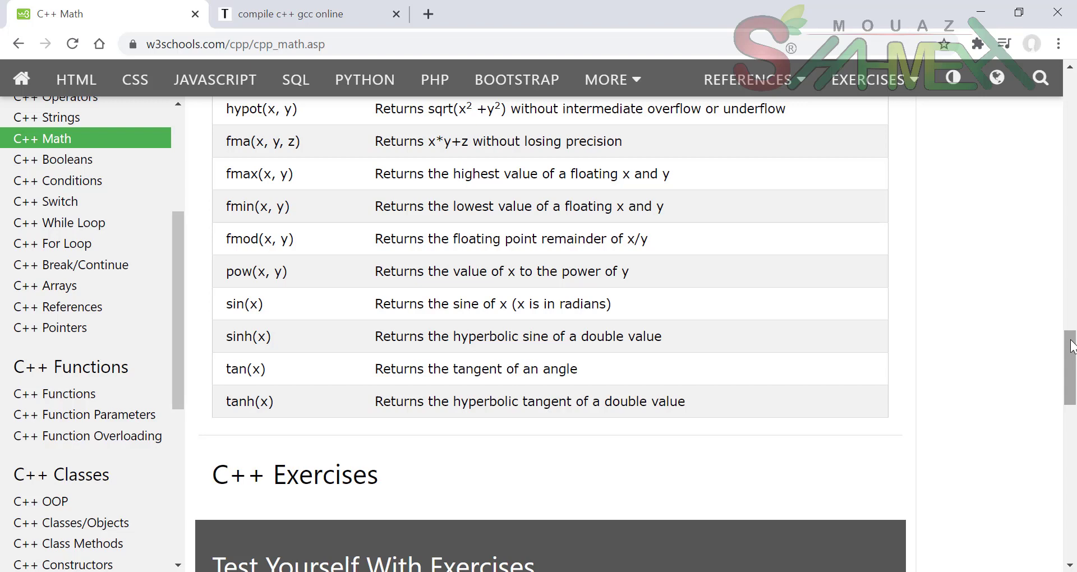
{"action": "scroll", "scroll_direction": "down", "scroll_amount": 3}
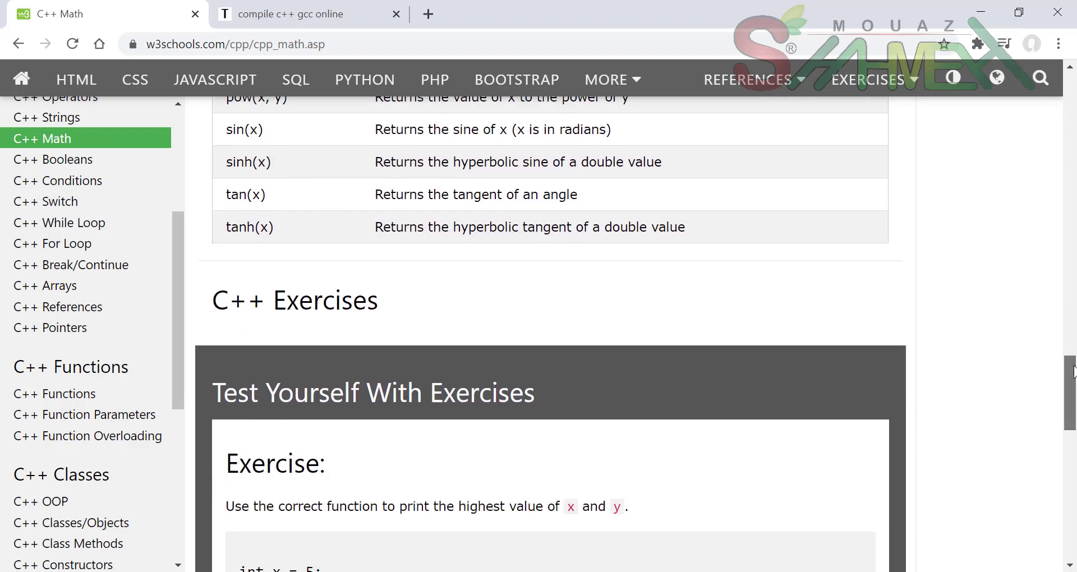
{"action": "scroll", "scroll_direction": "down", "scroll_amount": 3}
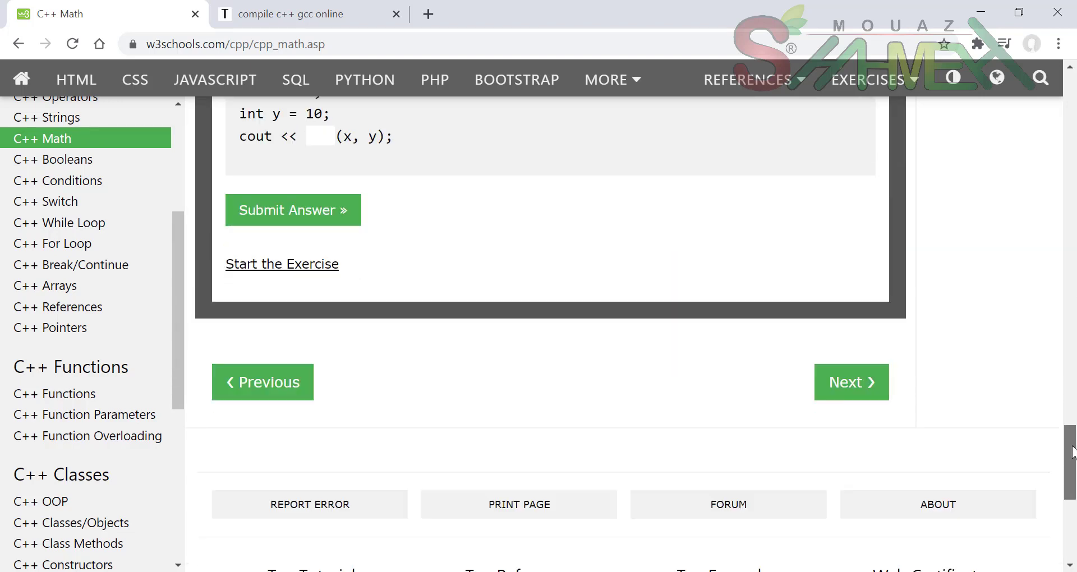
{"action": "scroll", "scroll_direction": "down", "scroll_amount": 3}
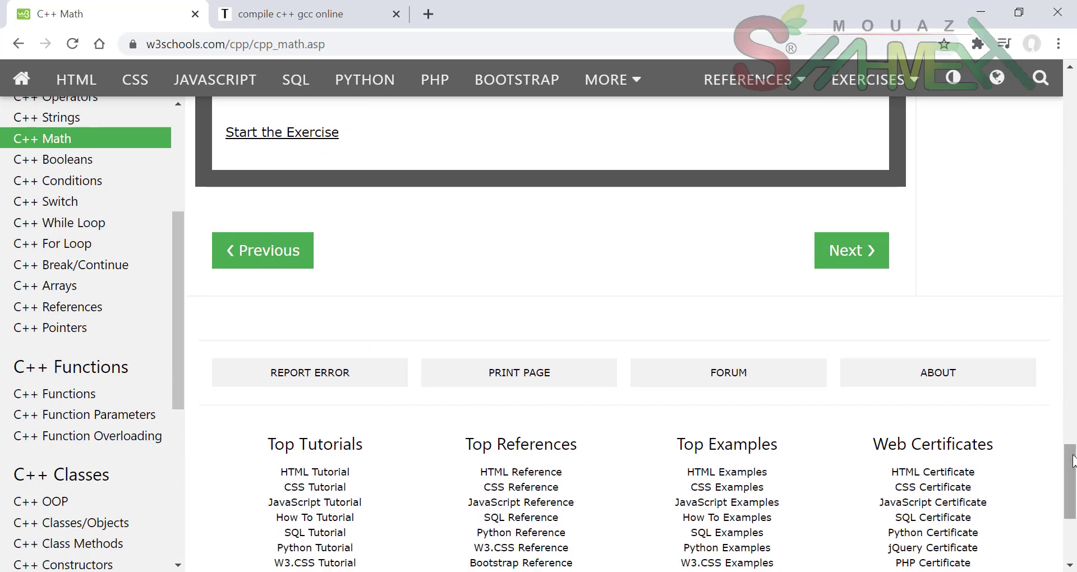
{"action": "mouse_move", "coordinate": [697, 303]}
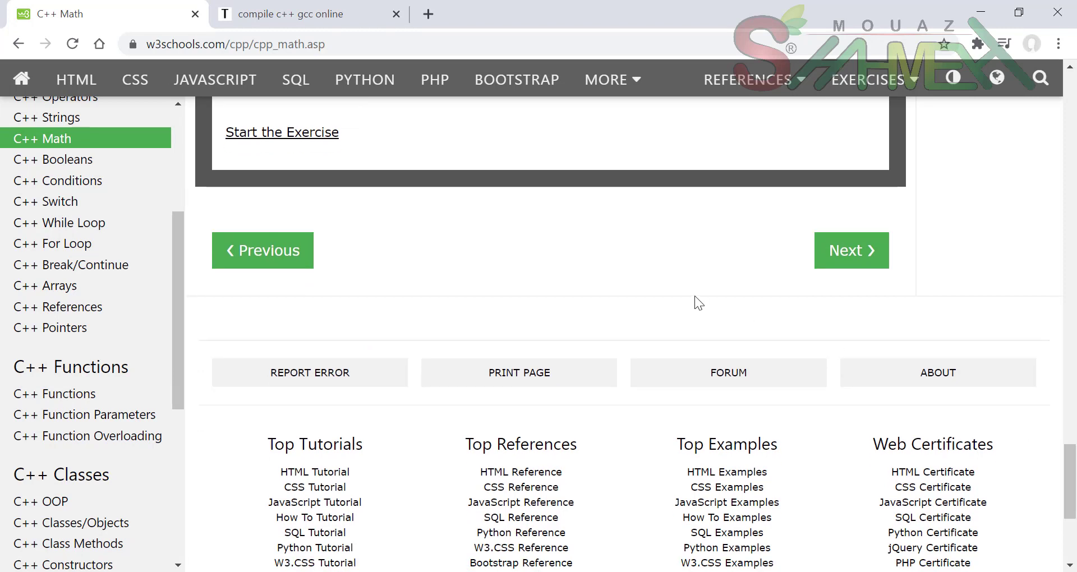